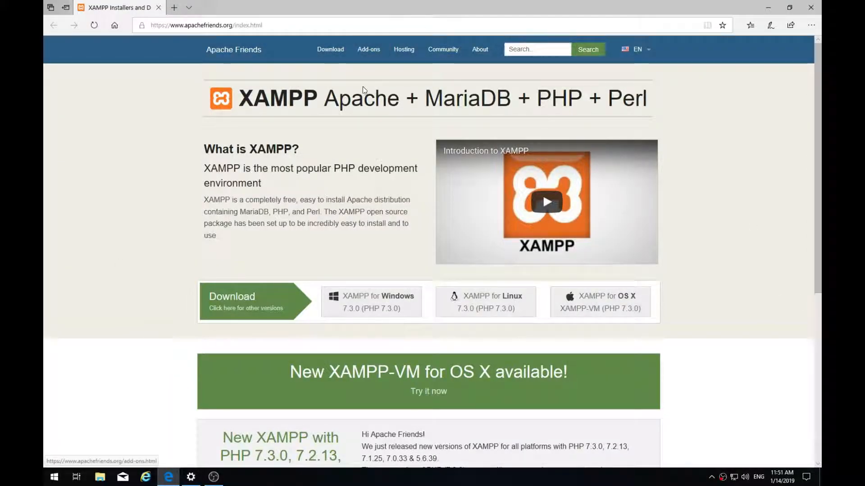
{"action": "mouse_move", "coordinate": [500, 109]}
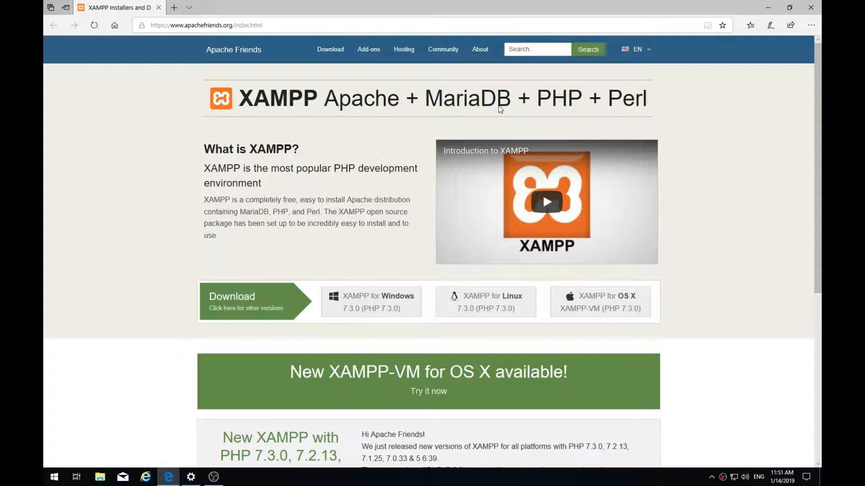
{"action": "mouse_move", "coordinate": [614, 123]}
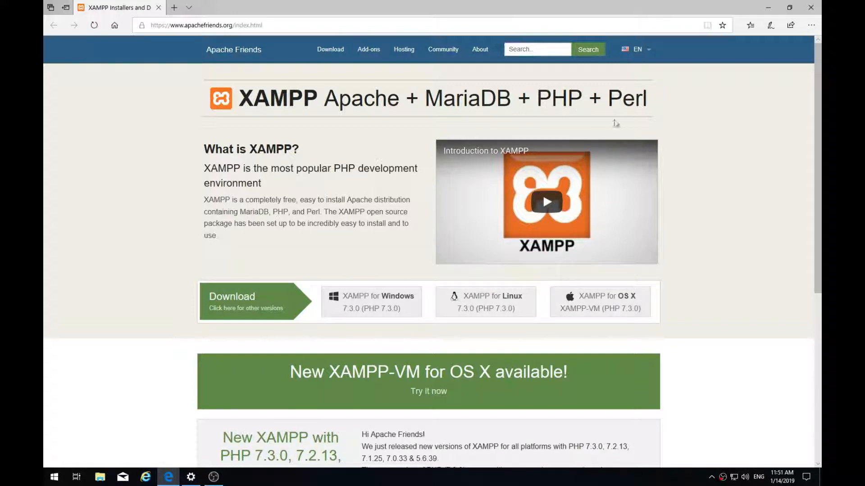
{"action": "mouse_move", "coordinate": [385, 338]}
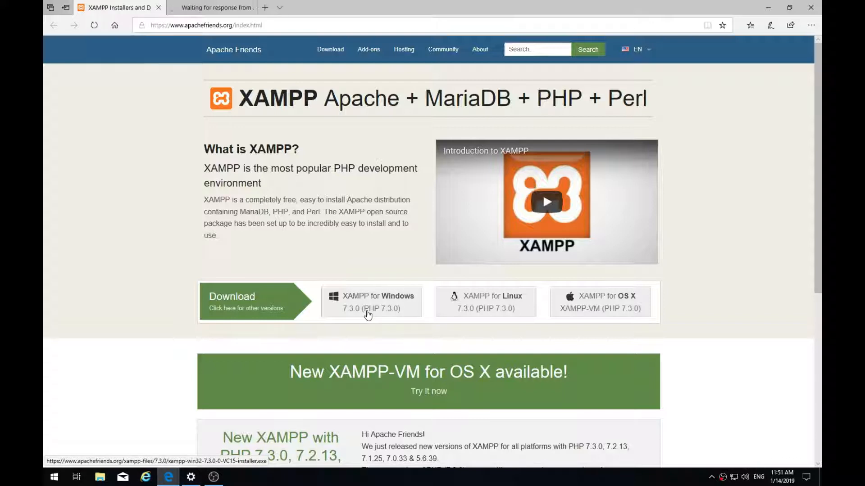
Start downloading the 124 MB XAMPP Windows 7.3.0 installer
{"action": "left_click", "coordinate": [371, 302]}
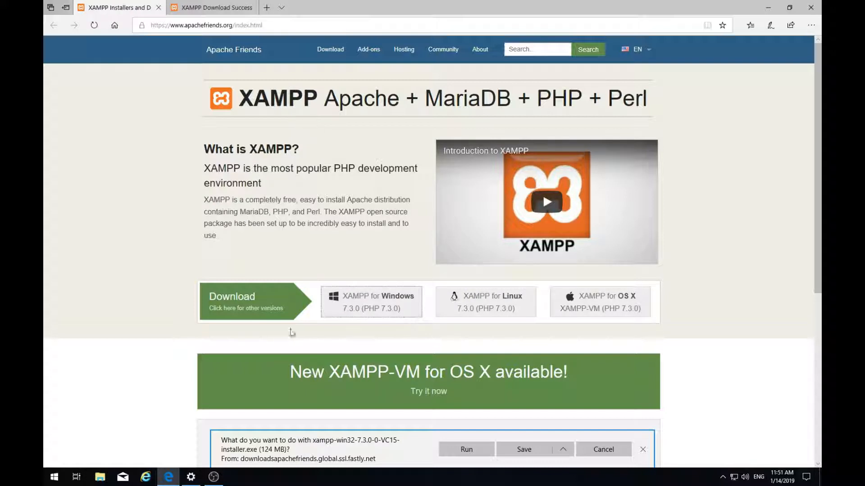
{"action": "mouse_move", "coordinate": [507, 109]}
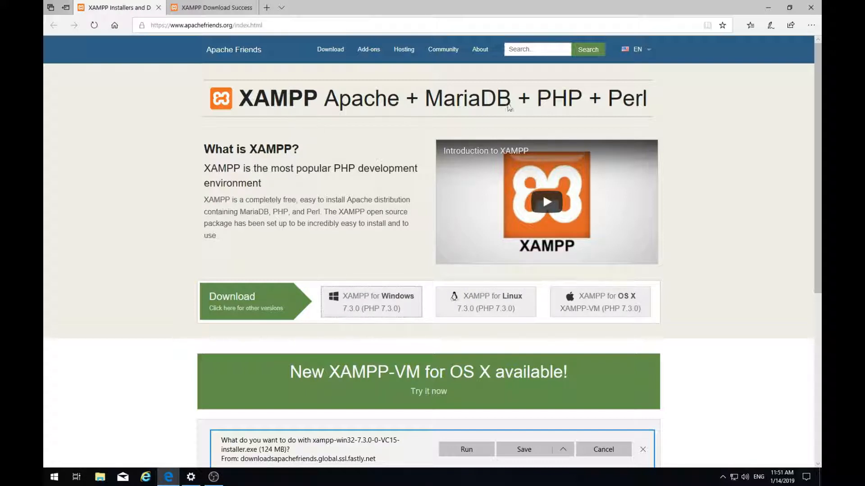
{"action": "mouse_move", "coordinate": [457, 461]}
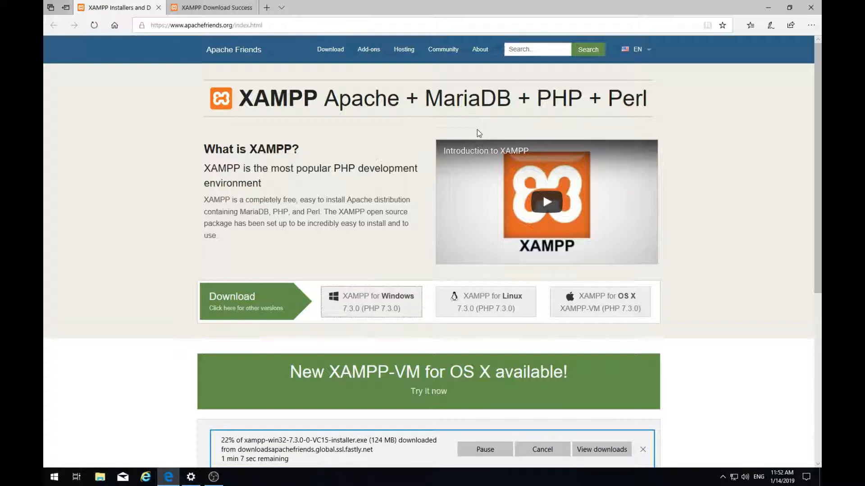
{"action": "mouse_move", "coordinate": [567, 111]}
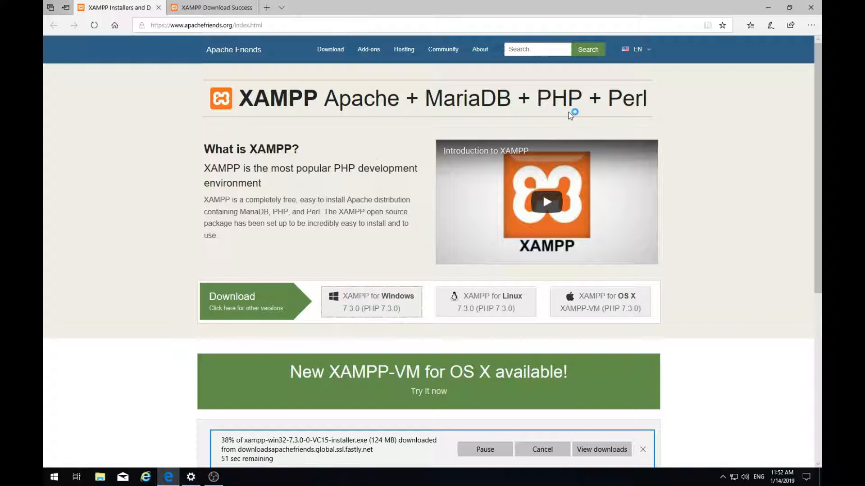
{"action": "mouse_move", "coordinate": [569, 124]}
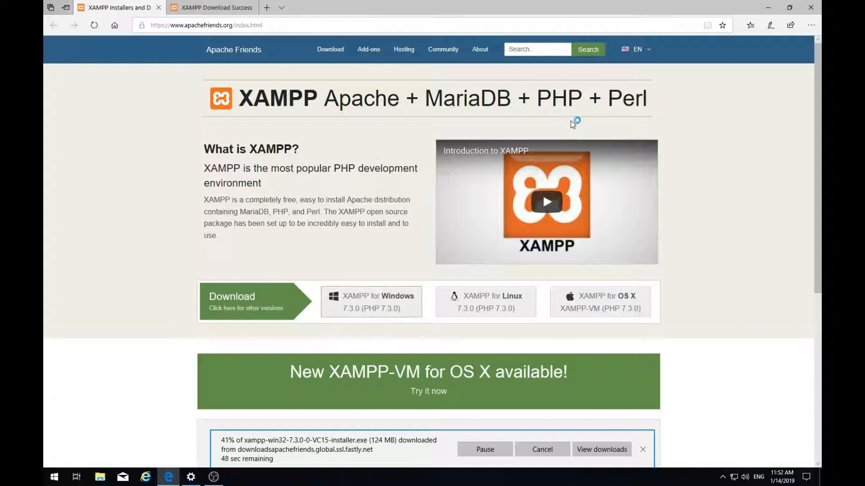
{"action": "mouse_move", "coordinate": [578, 118]}
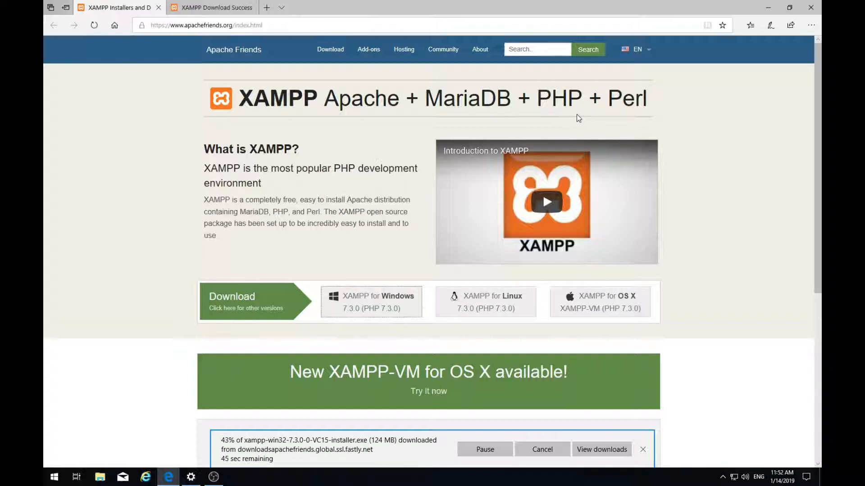
{"action": "mouse_move", "coordinate": [534, 182]}
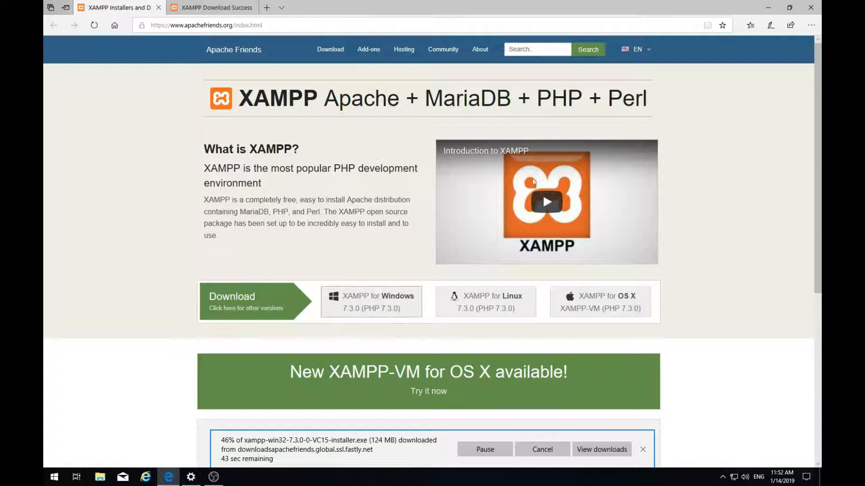
{"action": "mouse_move", "coordinate": [376, 139]}
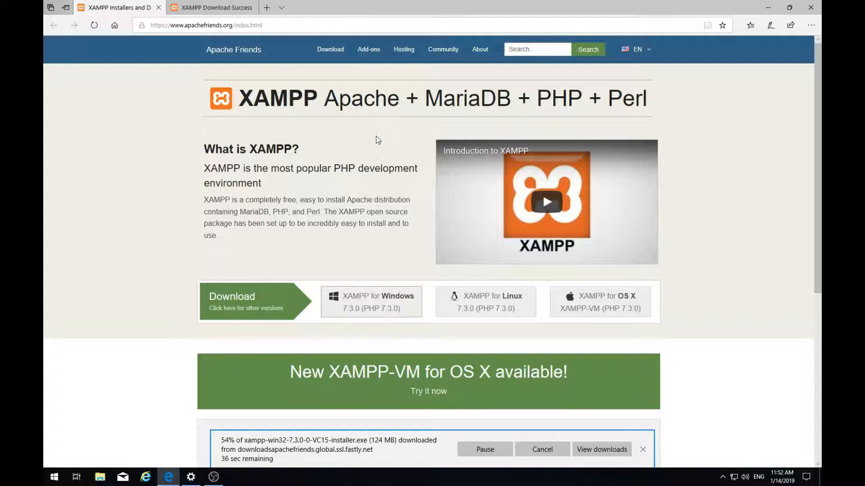
{"action": "mouse_move", "coordinate": [394, 115]}
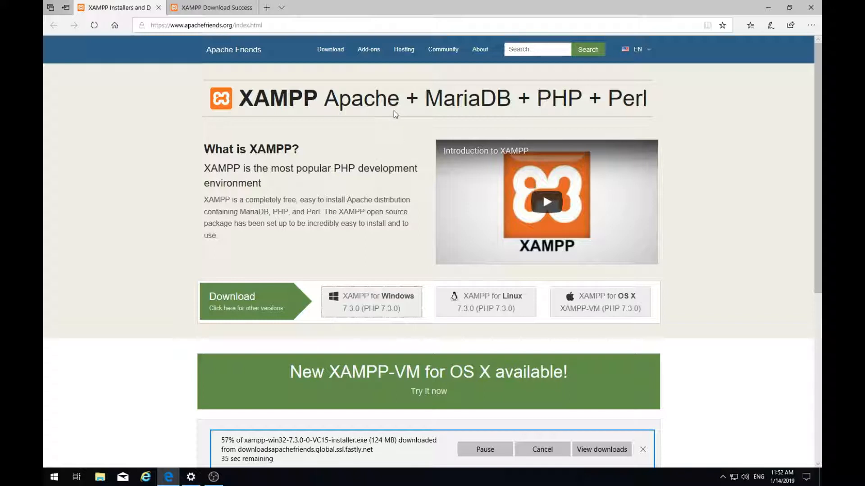
{"action": "mouse_move", "coordinate": [398, 149]}
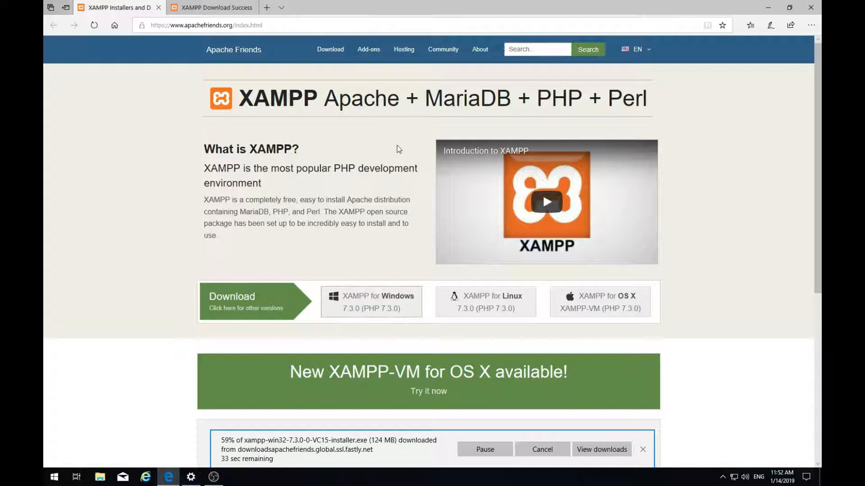
{"action": "mouse_move", "coordinate": [303, 214]}
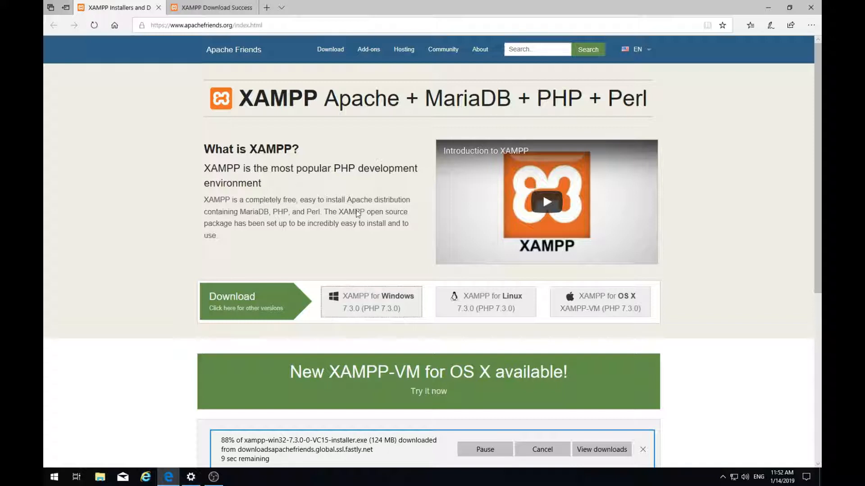
{"action": "mouse_move", "coordinate": [364, 220]}
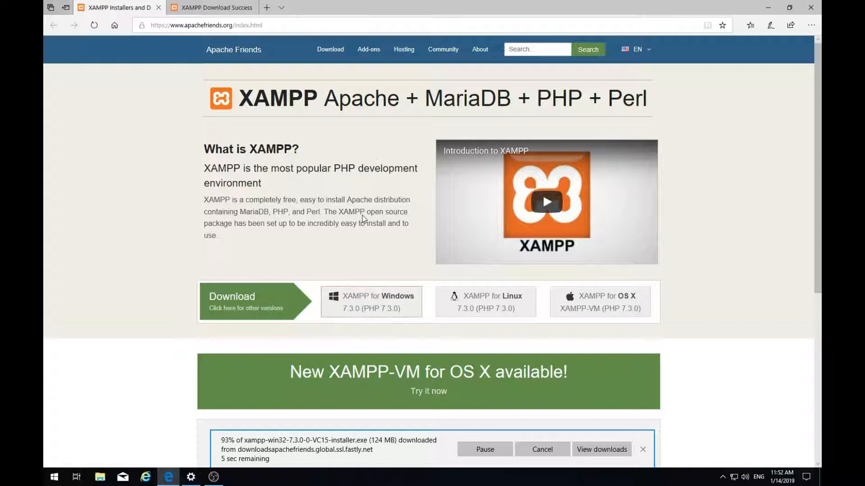
Run the finished XAMPP installer download, bringing up the UAC warning
{"action": "left_click", "coordinate": [643, 449]}
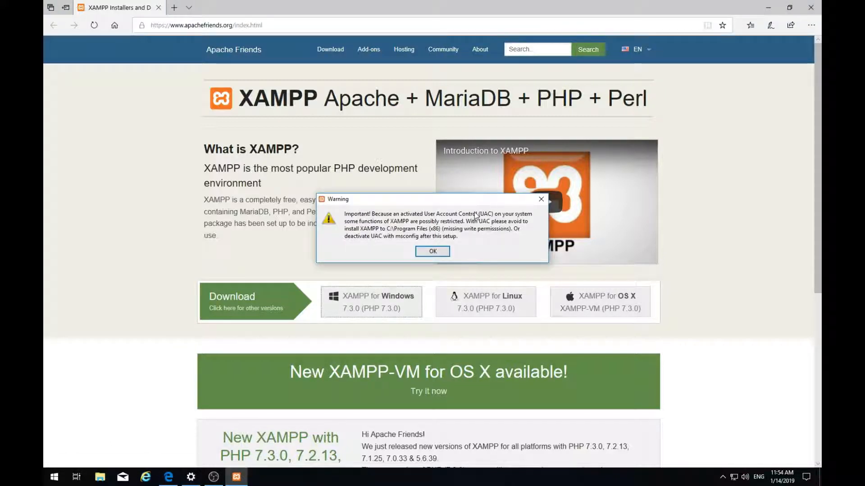
{"action": "mouse_move", "coordinate": [439, 221]}
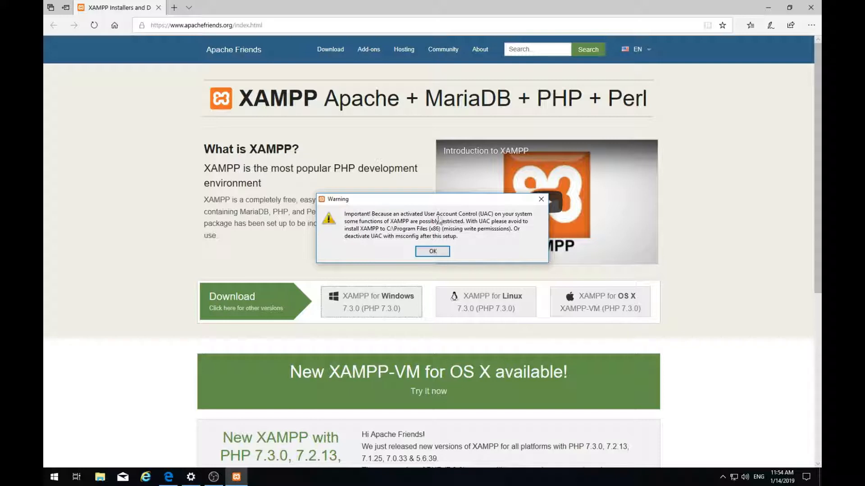
{"action": "mouse_move", "coordinate": [483, 230]}
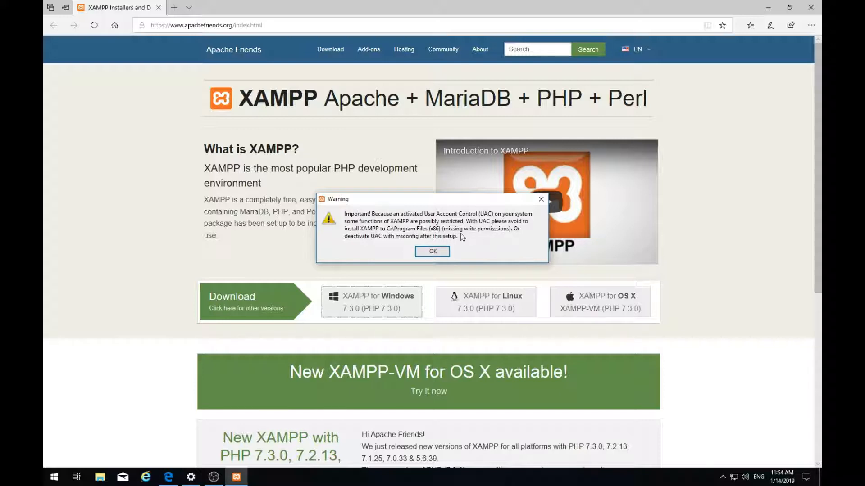
{"action": "mouse_move", "coordinate": [450, 237]}
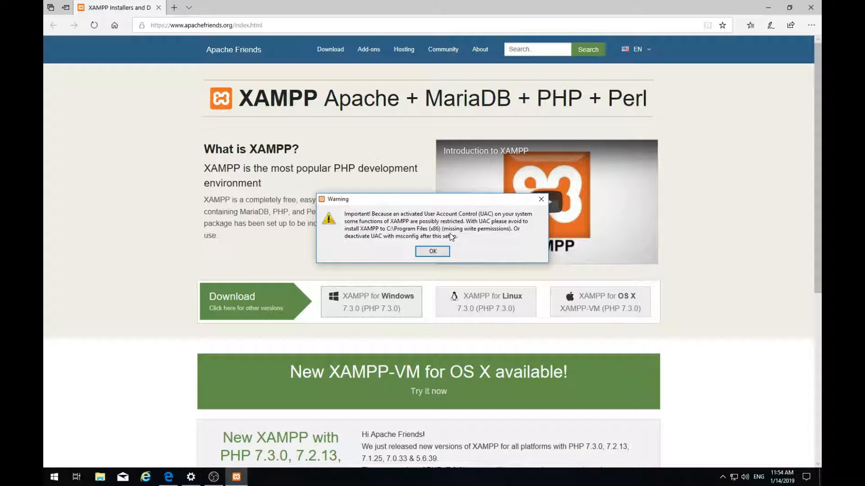
{"action": "mouse_move", "coordinate": [398, 234]}
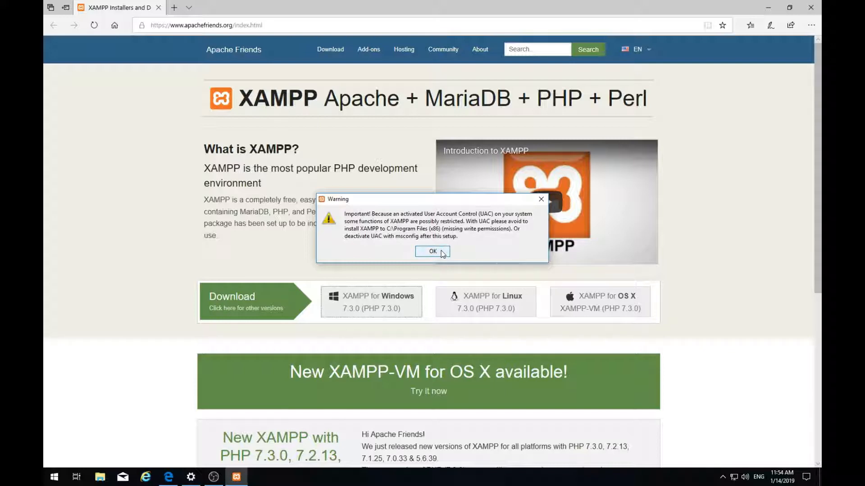
Acknowledge the UAC warning and reach Select Components with everything ticked
{"action": "left_click", "coordinate": [432, 251]}
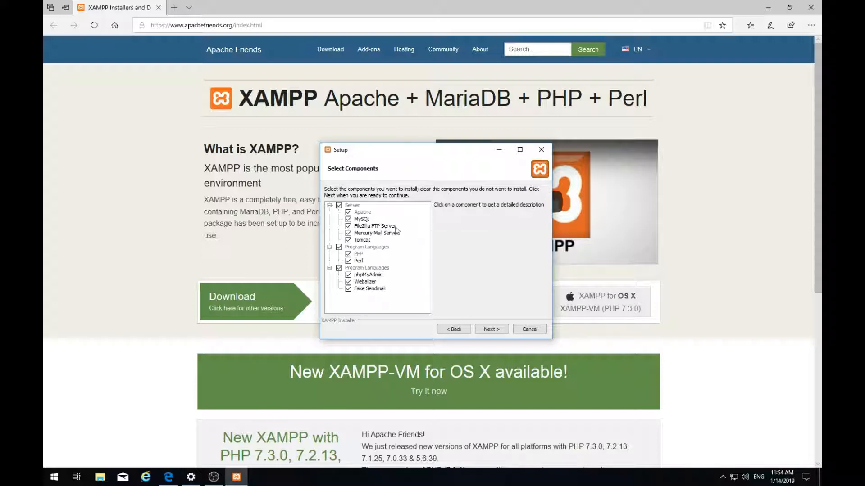
{"action": "mouse_move", "coordinate": [402, 242]}
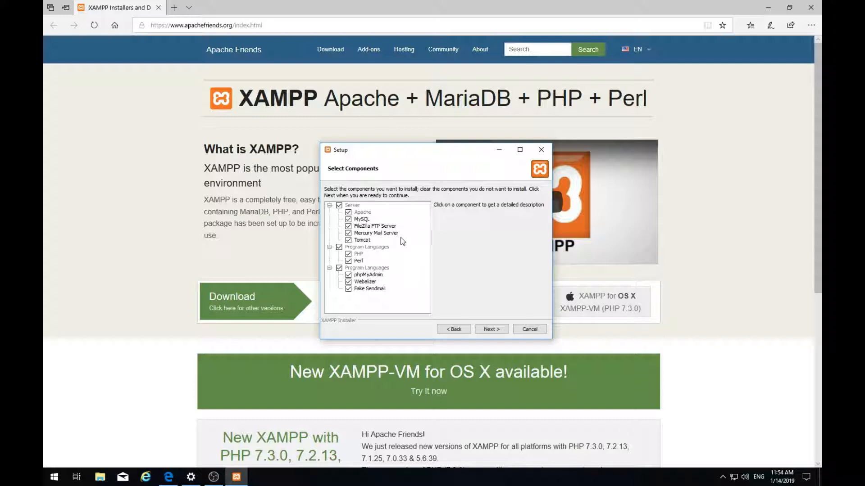
{"action": "mouse_move", "coordinate": [370, 263]}
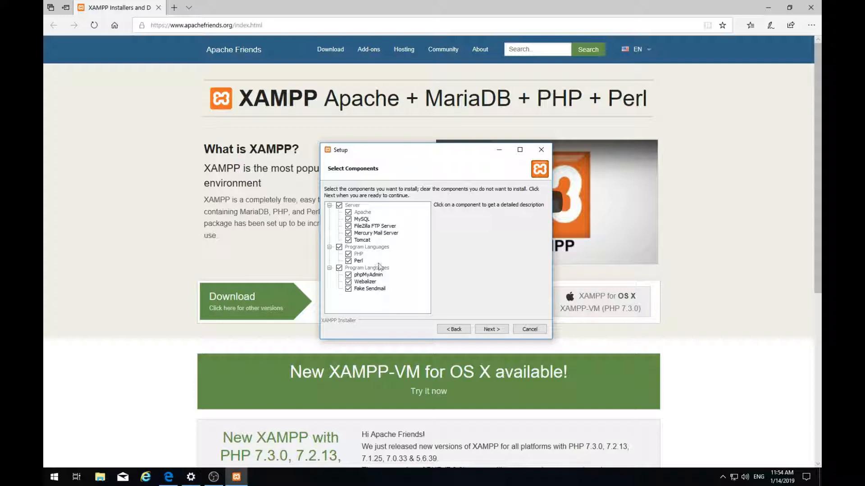
{"action": "mouse_move", "coordinate": [392, 292]}
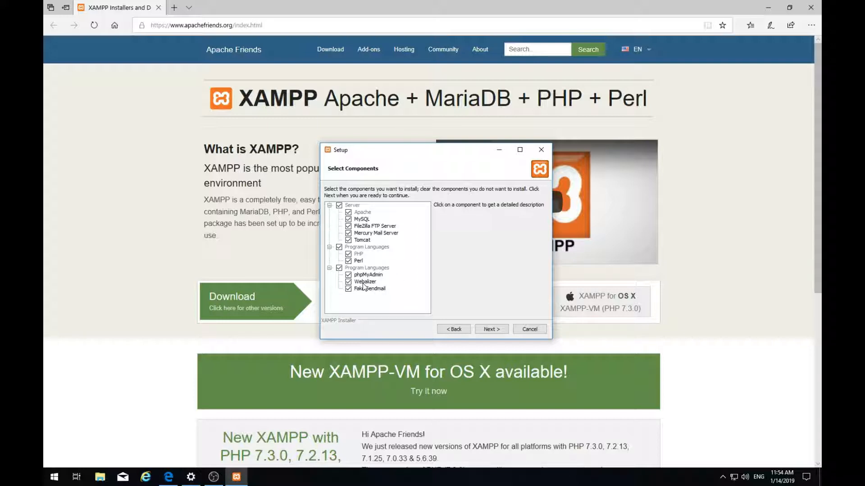
{"action": "mouse_move", "coordinate": [382, 286]}
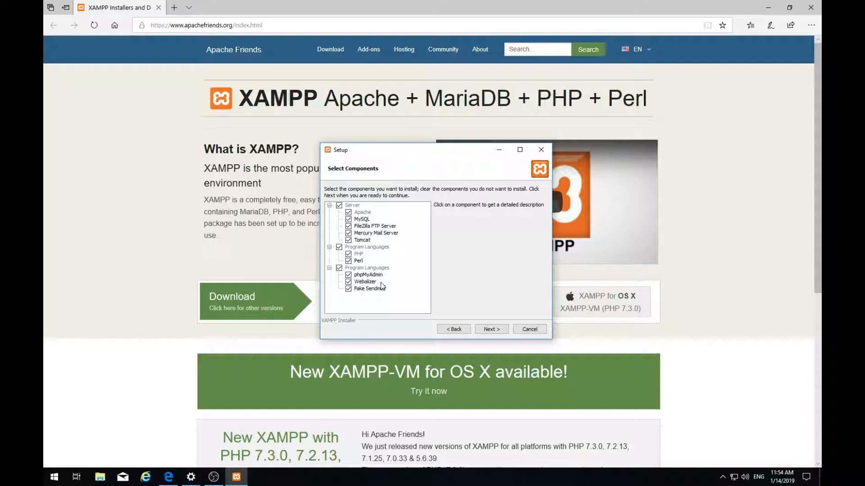
{"action": "mouse_move", "coordinate": [397, 282]}
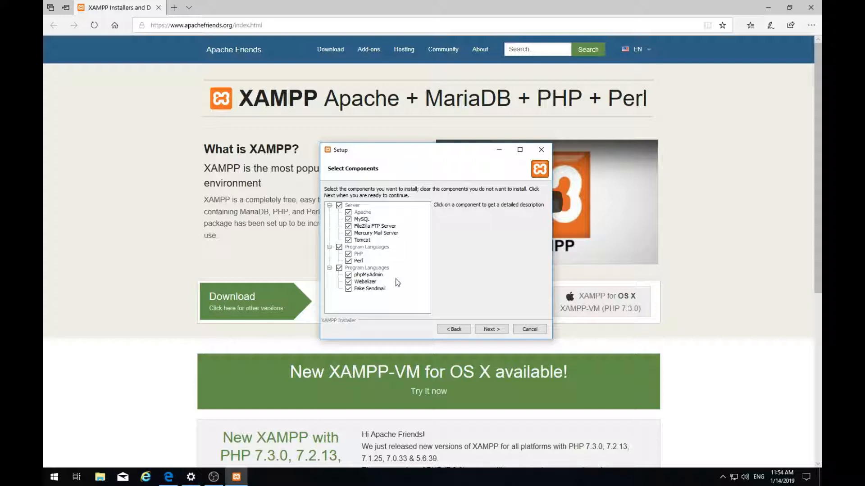
{"action": "mouse_move", "coordinate": [401, 281]}
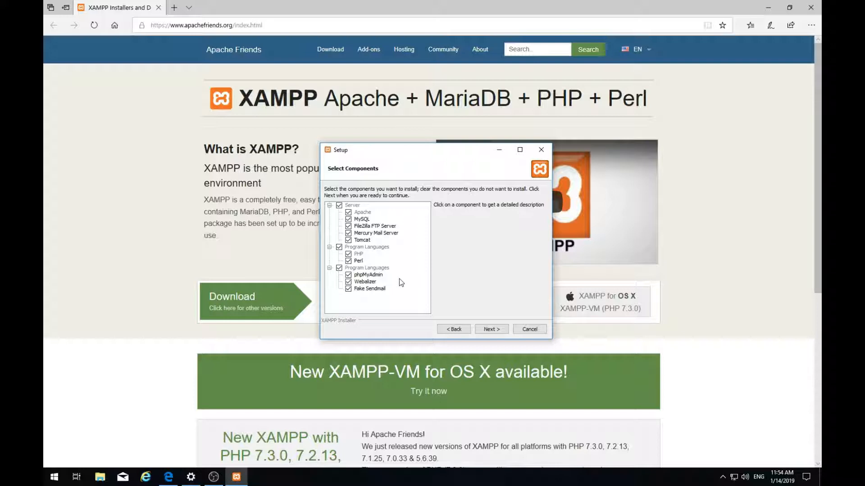
{"action": "mouse_move", "coordinate": [385, 278]}
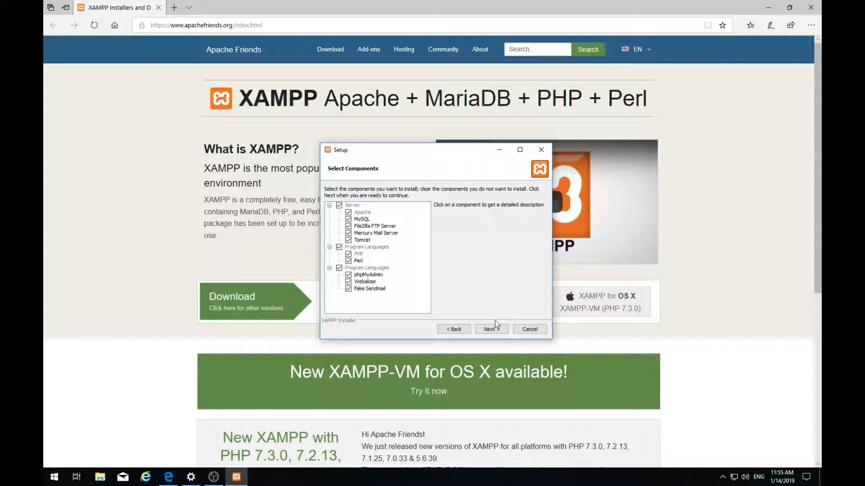
Accept all components and the default C:\xampp folder and begin installing
{"action": "left_click", "coordinate": [491, 329]}
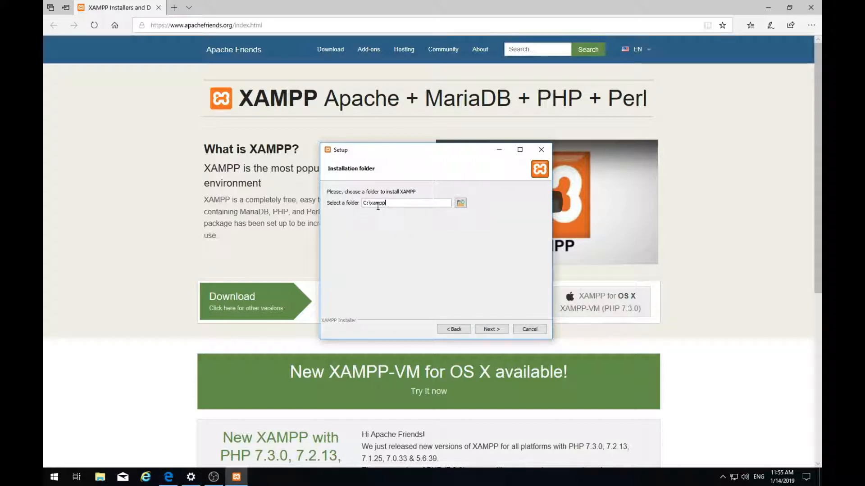
{"action": "mouse_move", "coordinate": [390, 220]}
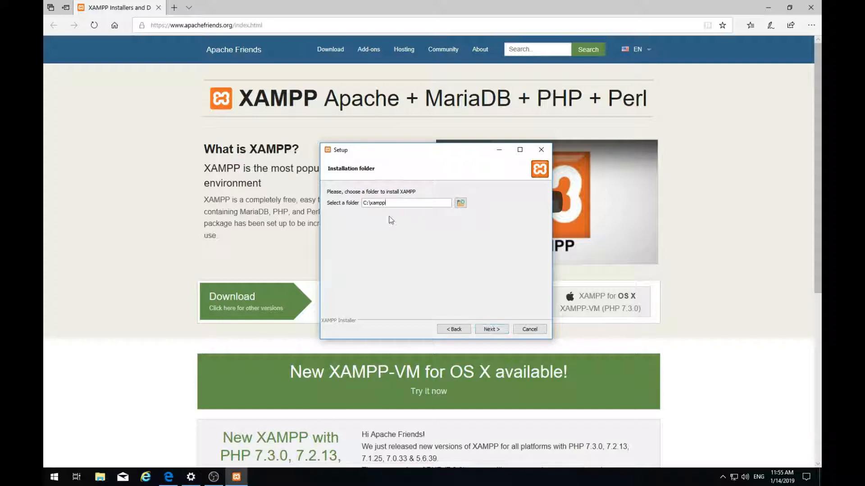
{"action": "left_click", "coordinate": [492, 330]}
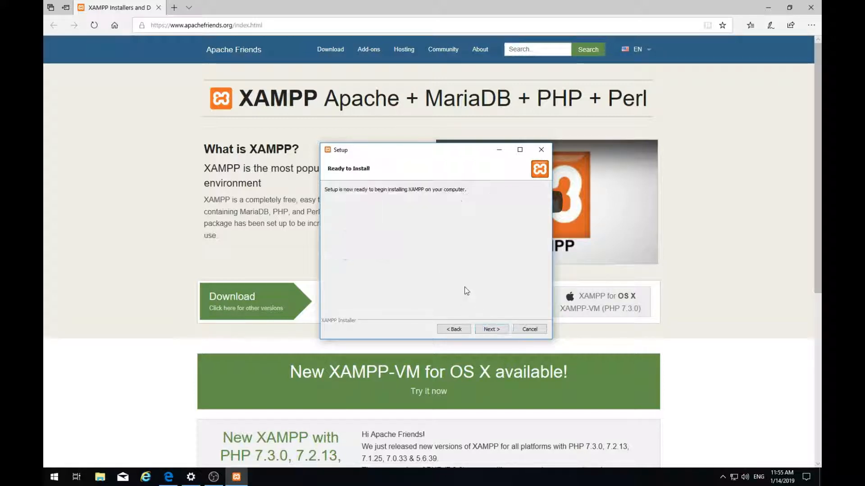
{"action": "left_click", "coordinate": [491, 329]}
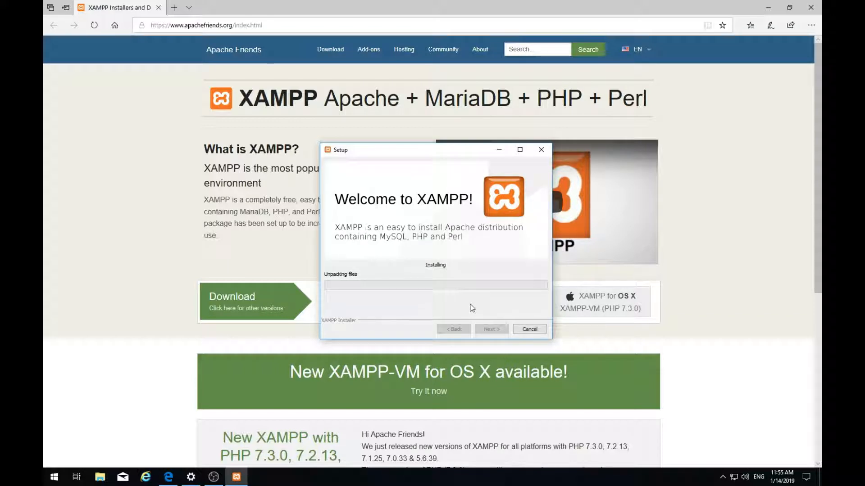
{"action": "mouse_move", "coordinate": [476, 306]}
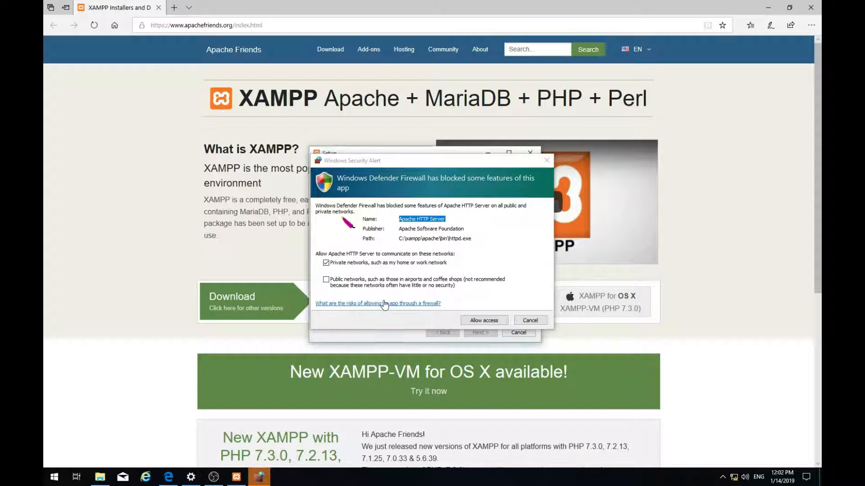
{"action": "mouse_move", "coordinate": [429, 183]}
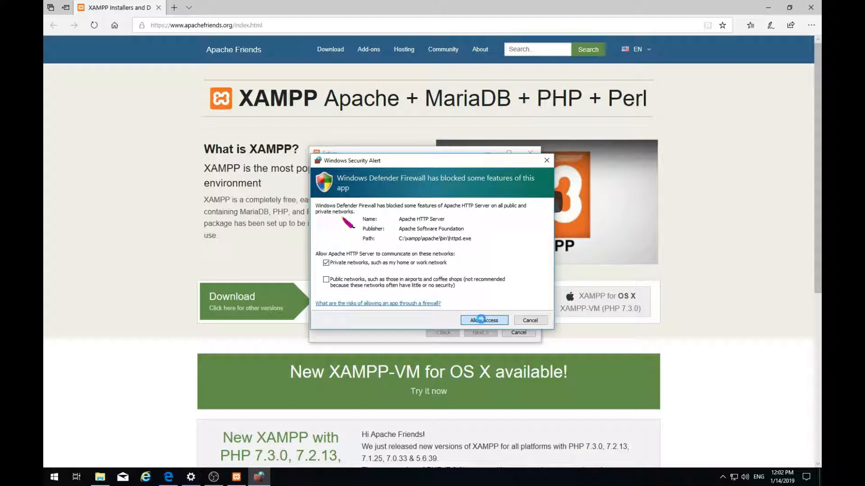
Allow Apache HTTP Server through the firewall and finish setup, launching the Control Panel
{"action": "left_click", "coordinate": [483, 321]}
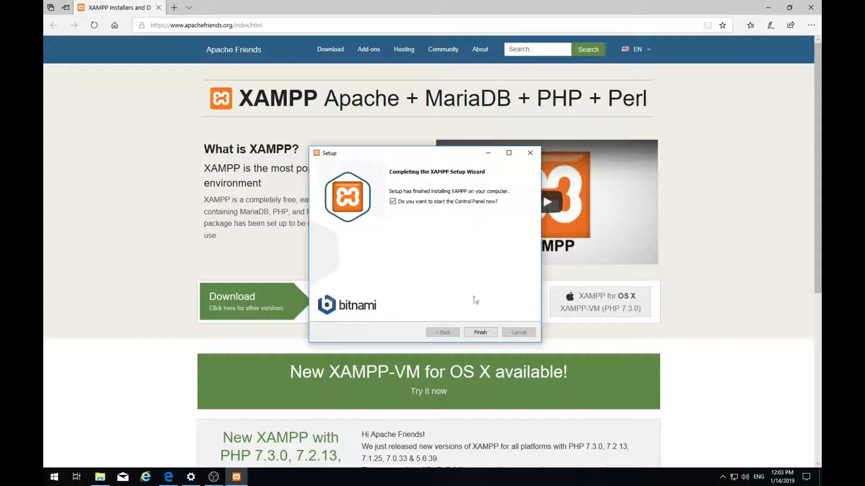
{"action": "left_click", "coordinate": [480, 333]}
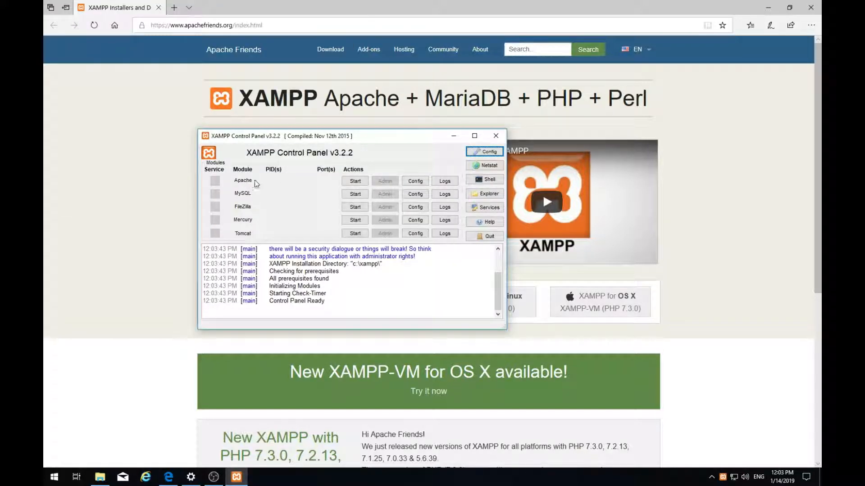
{"action": "mouse_move", "coordinate": [306, 193]}
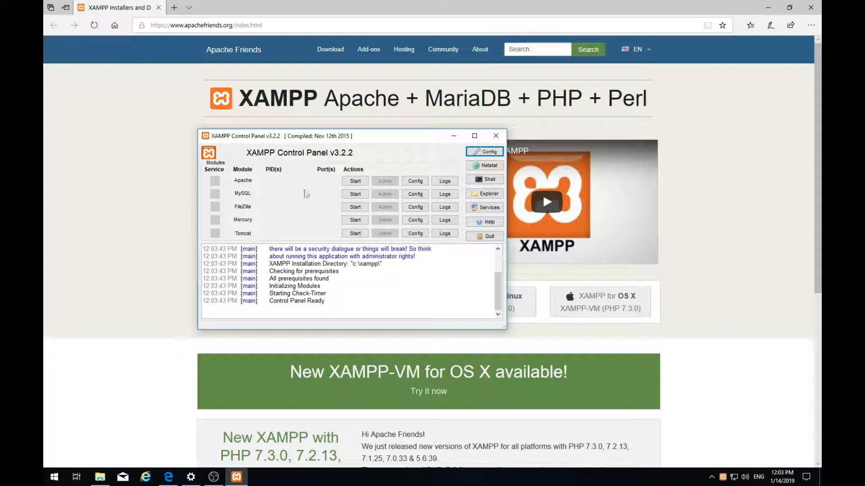
{"action": "mouse_move", "coordinate": [337, 188]}
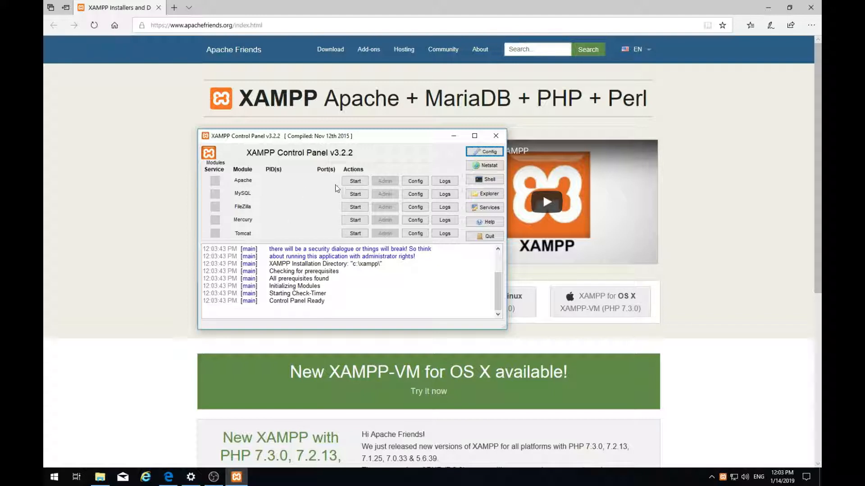
Start Apache on ports 80 and 443 and view its configuration file list
{"action": "left_click", "coordinate": [355, 180]}
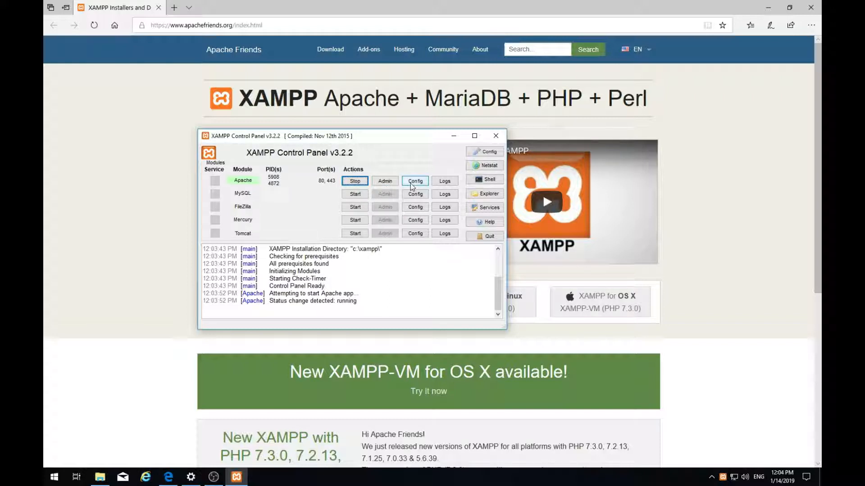
{"action": "left_click", "coordinate": [414, 181]}
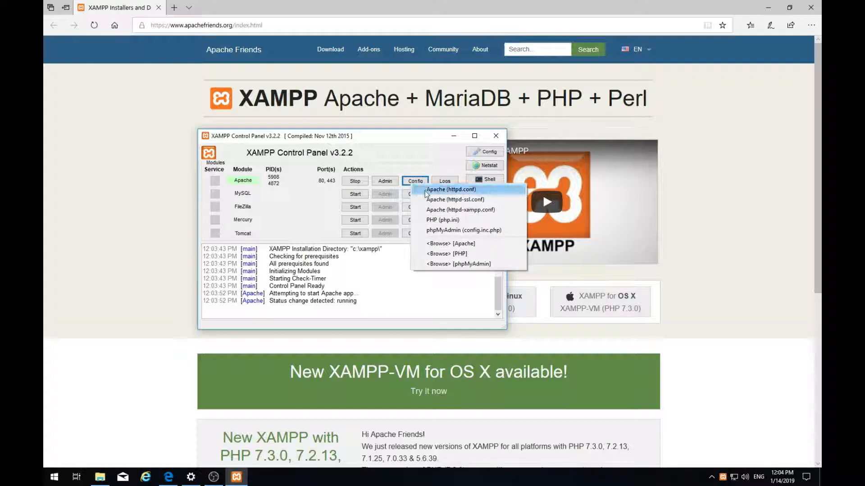
{"action": "mouse_move", "coordinate": [441, 220]}
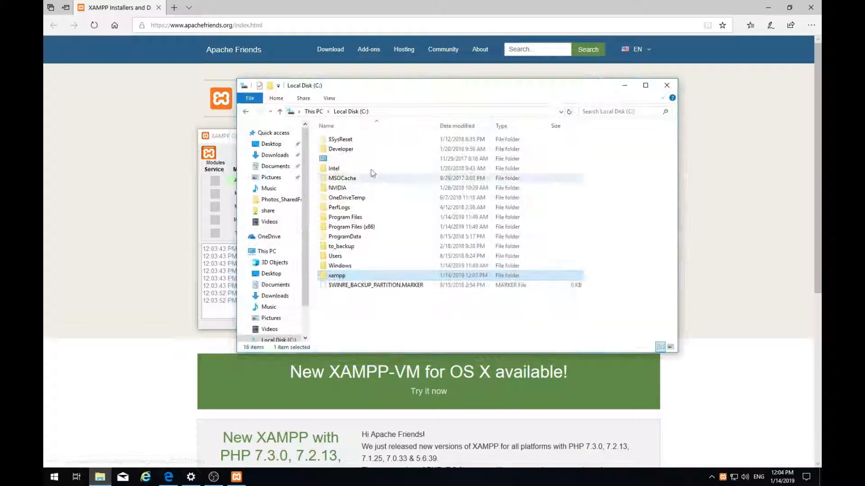
Browse into C:\xampp\htdocs showing dashboard, img, xampp and index.php
{"action": "double_click", "coordinate": [336, 275]}
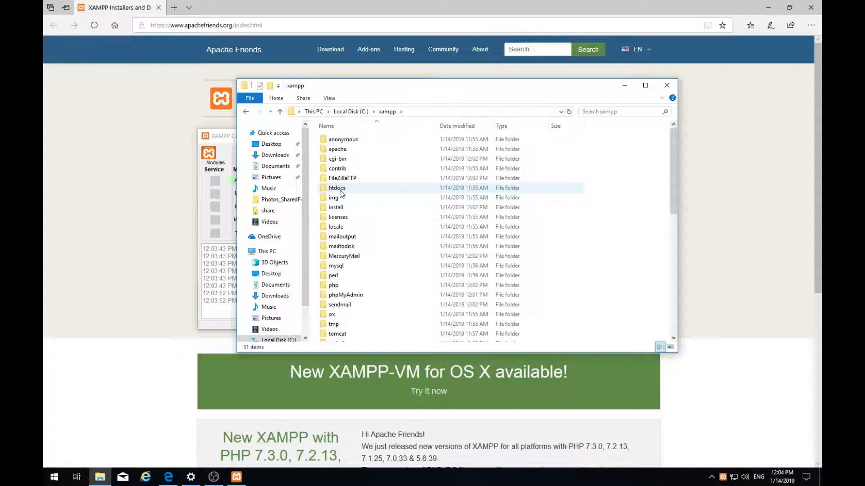
{"action": "double_click", "coordinate": [337, 188]}
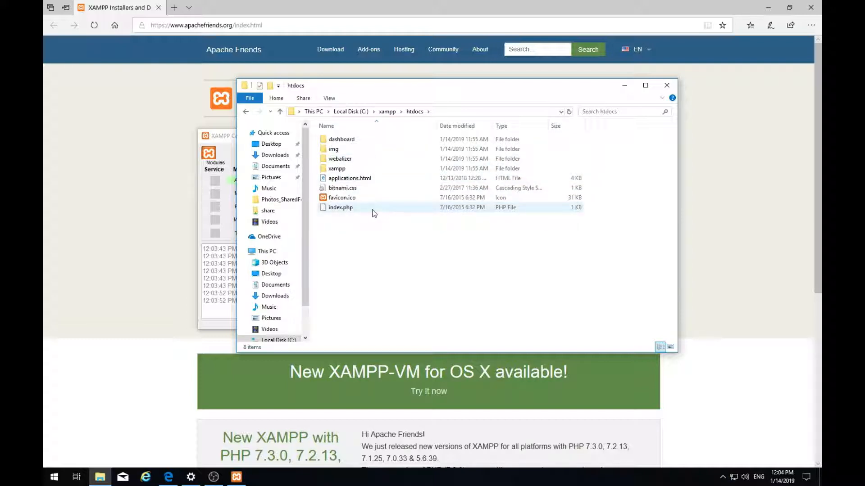
{"action": "mouse_move", "coordinate": [350, 210]}
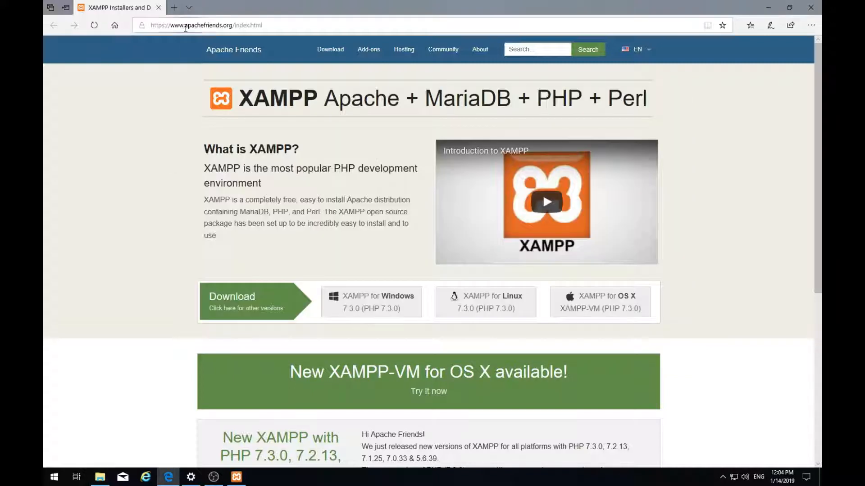
Load localhost to reach the XAMPP 7.3.0 welcome dashboard, then return to htdocs
{"action": "left_click", "coordinate": [186, 25]}
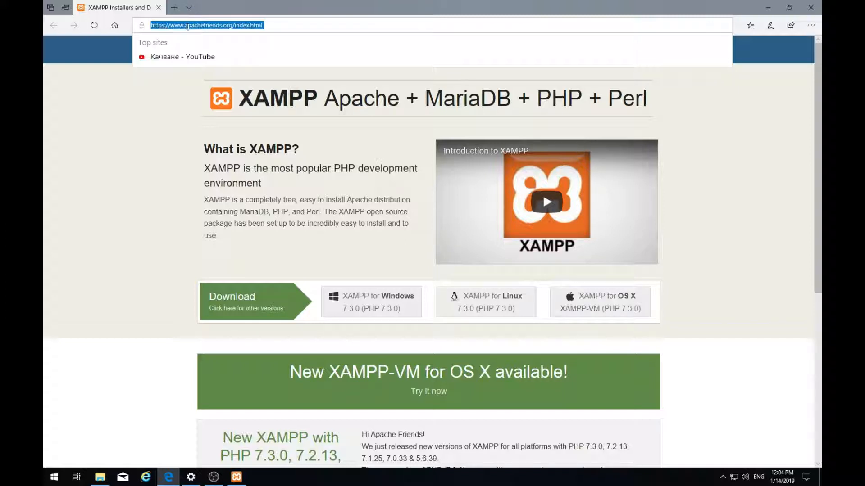
{"action": "type", "text": "localhost:4200"}
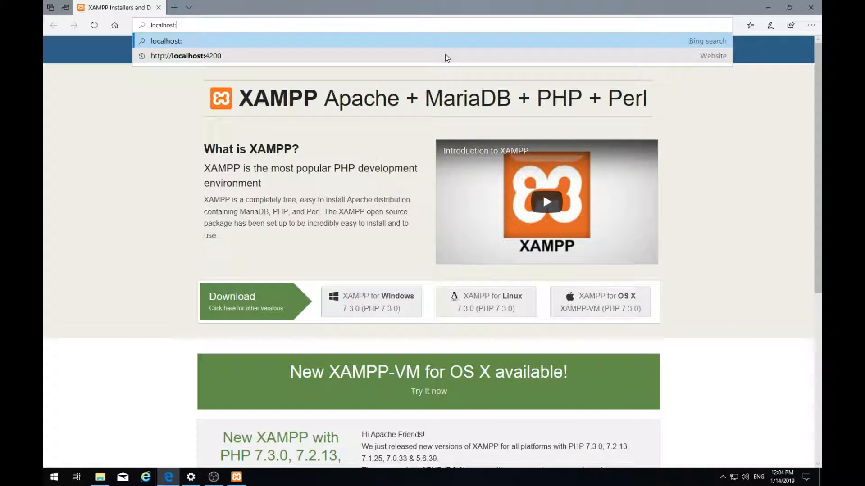
{"action": "key", "text": "Enter"}
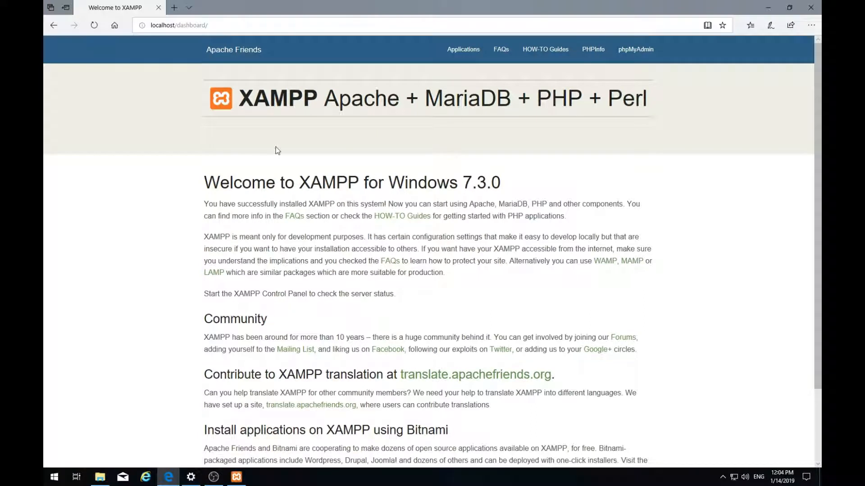
{"action": "left_click", "coordinate": [99, 480]}
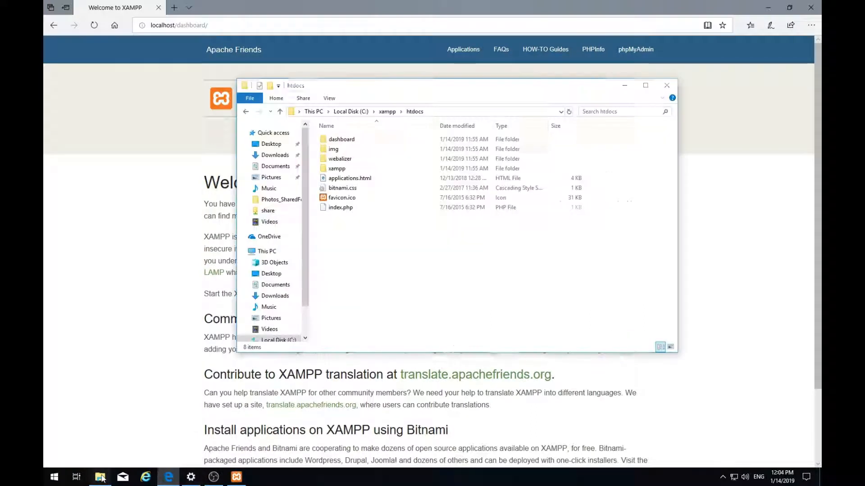
Open dashboard/index.html in VS Code, close index.php and read through the file
{"action": "left_click", "coordinate": [340, 207]}
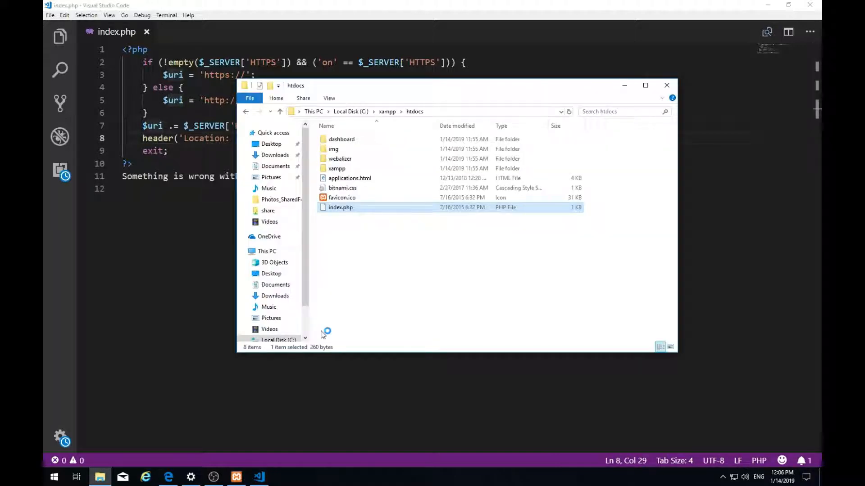
{"action": "double_click", "coordinate": [342, 139]}
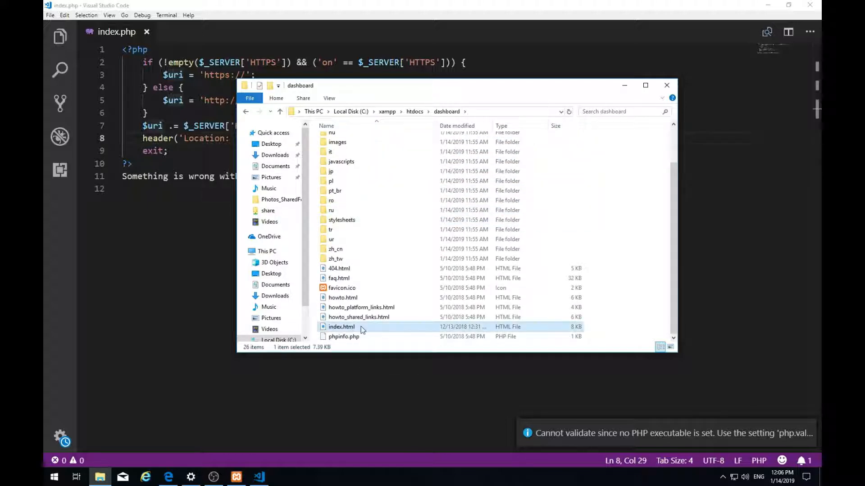
{"action": "double_click", "coordinate": [341, 327]}
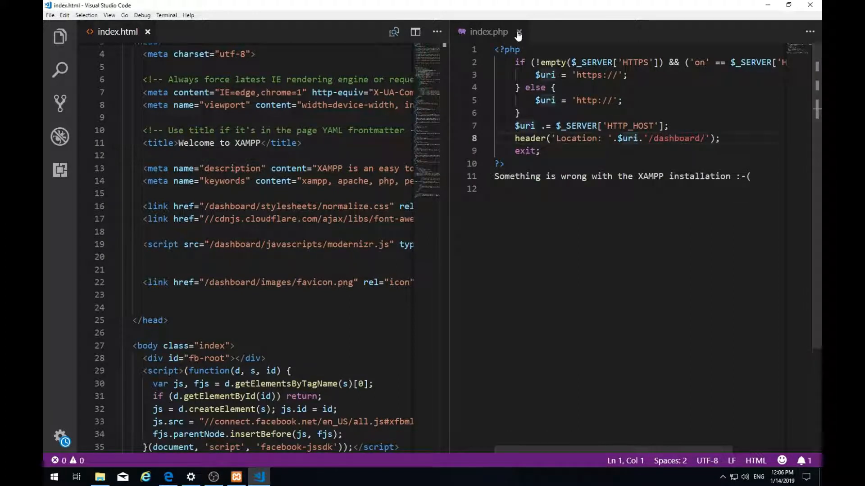
{"action": "left_click", "coordinate": [518, 31]}
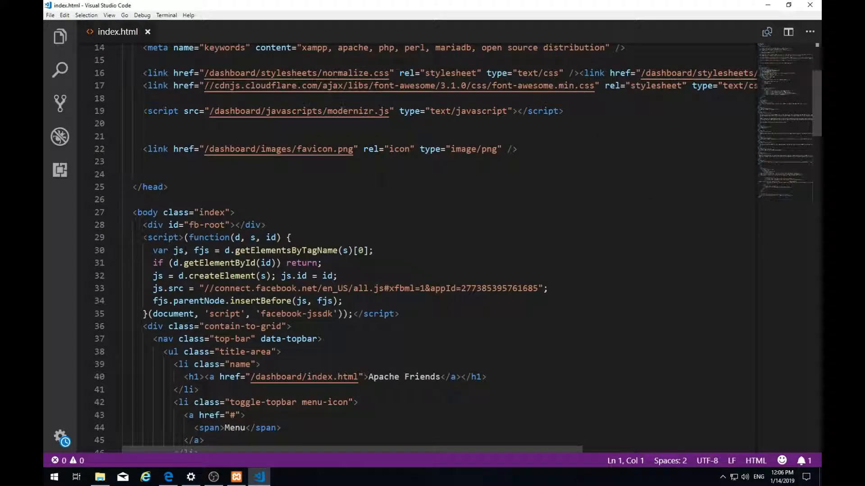
{"action": "scroll", "scroll_direction": "down", "scroll_amount": 3}
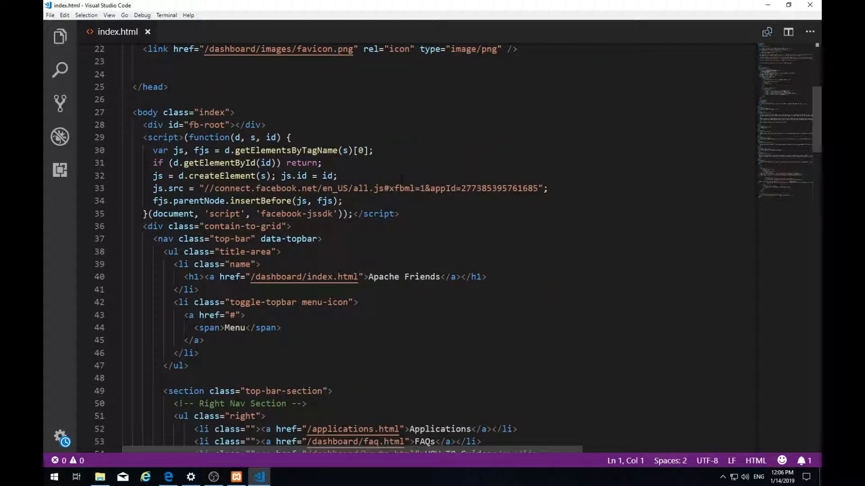
{"action": "scroll", "scroll_direction": "down", "scroll_amount": 3}
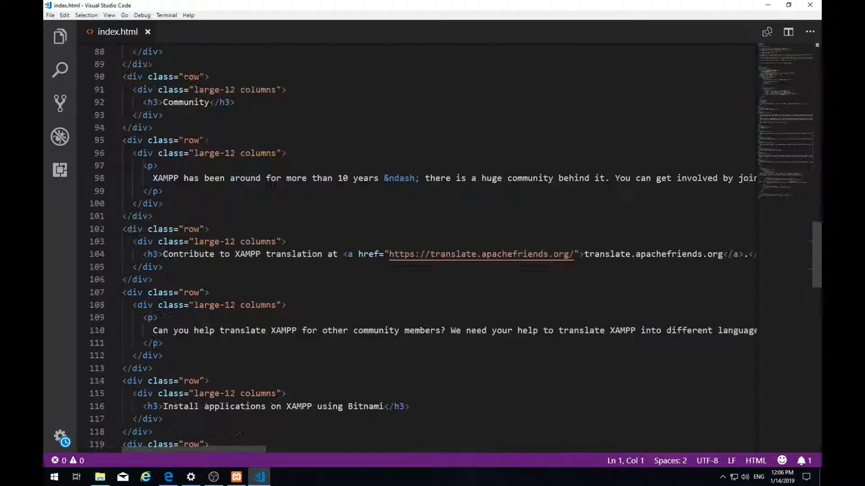
{"action": "scroll", "scroll_direction": "down", "scroll_amount": 3}
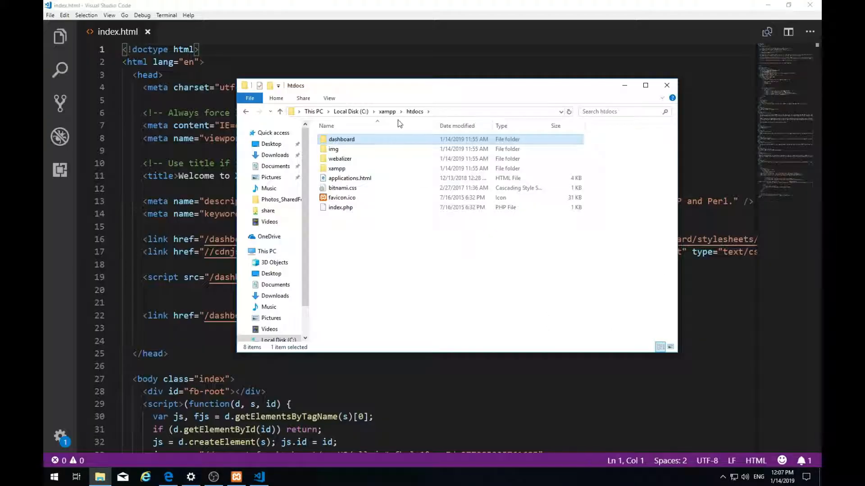
{"action": "mouse_move", "coordinate": [365, 139]}
{"action": "type", "text": "2"}
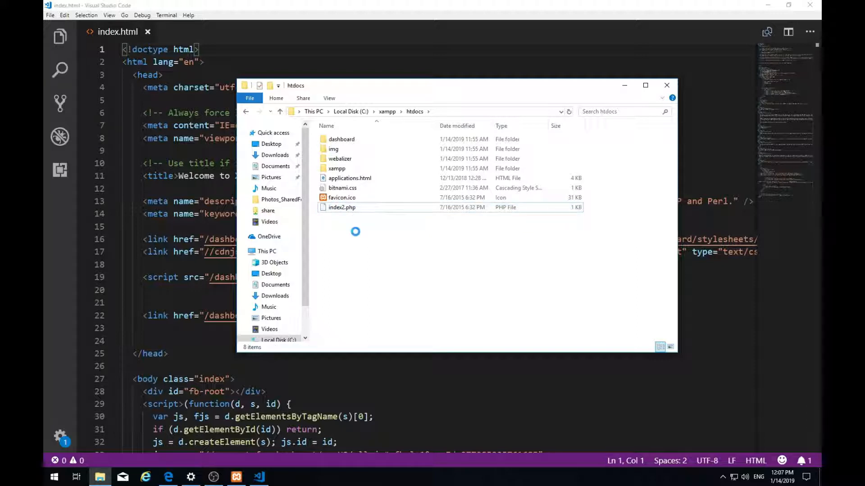
Create a new empty index.php text document in htdocs
{"action": "right_click", "coordinate": [355, 232]}
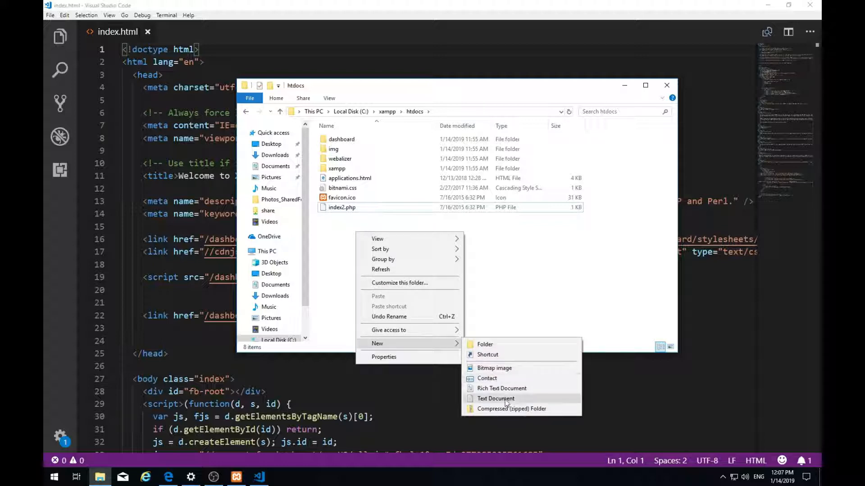
{"action": "left_click", "coordinate": [495, 398]}
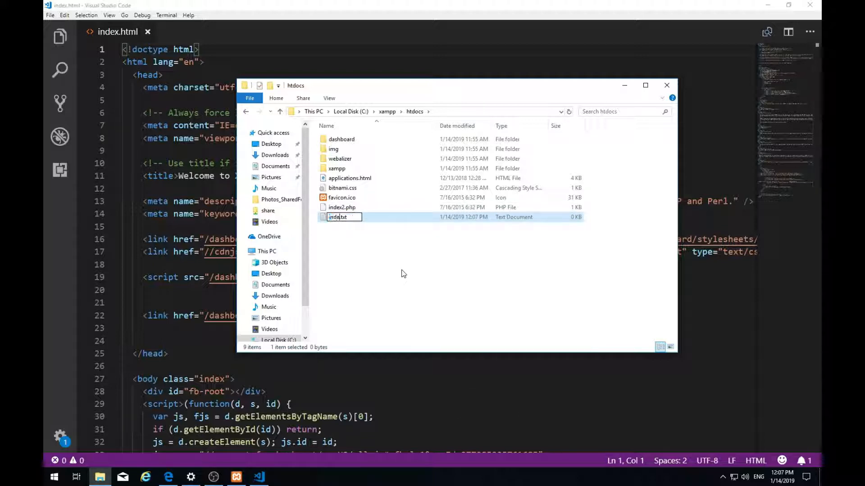
{"action": "type", "text": "index.php"}
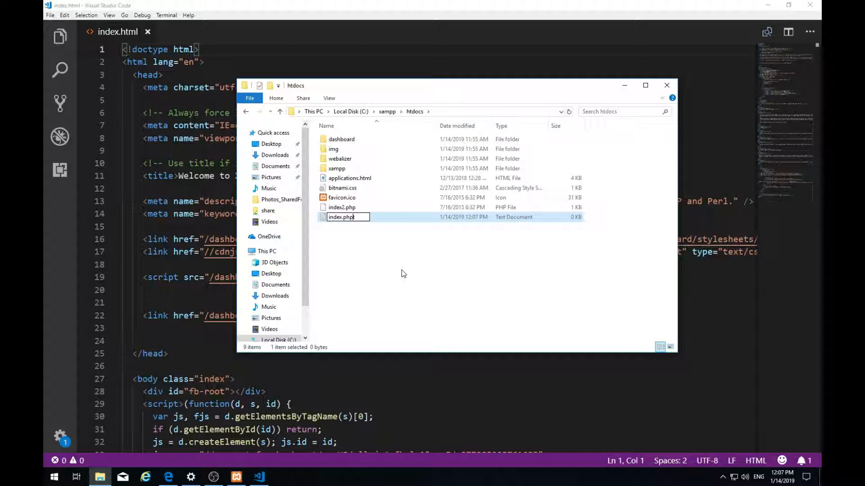
{"action": "key", "text": "Enter"}
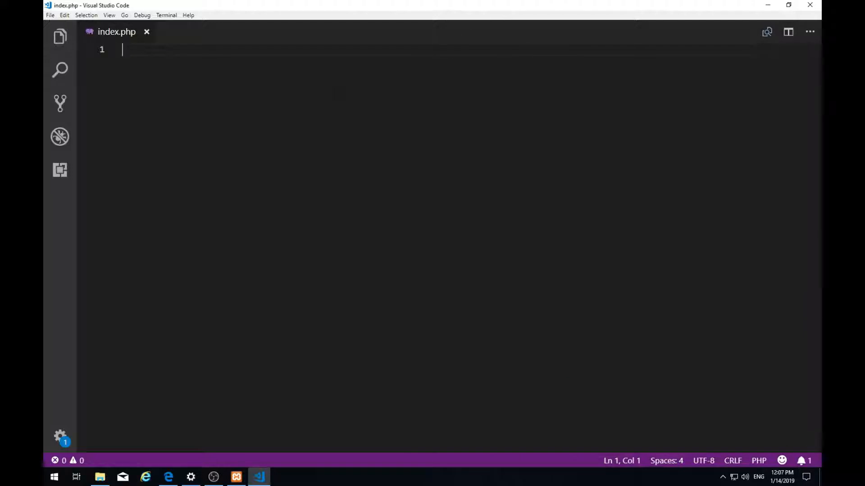
Write <?php echo "PHP & Apache work !"; in index.php, save it, and switch to the browser
{"action": "type", "text": "<?php"}
{"action": "type", "text": "?>"}
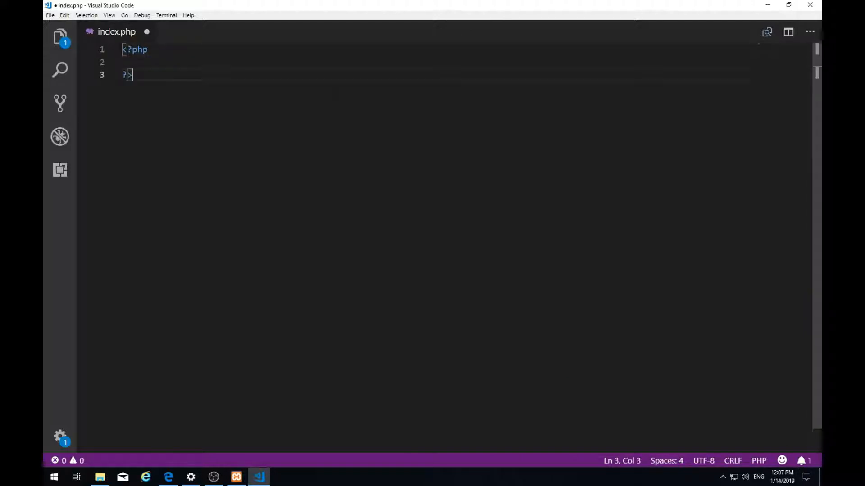
{"action": "type", "text": "echo \""}
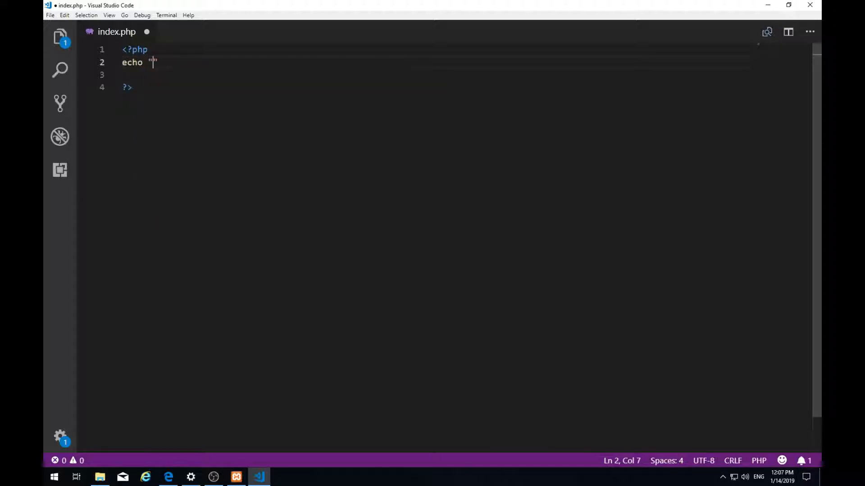
{"action": "type", "text": "PHP"}
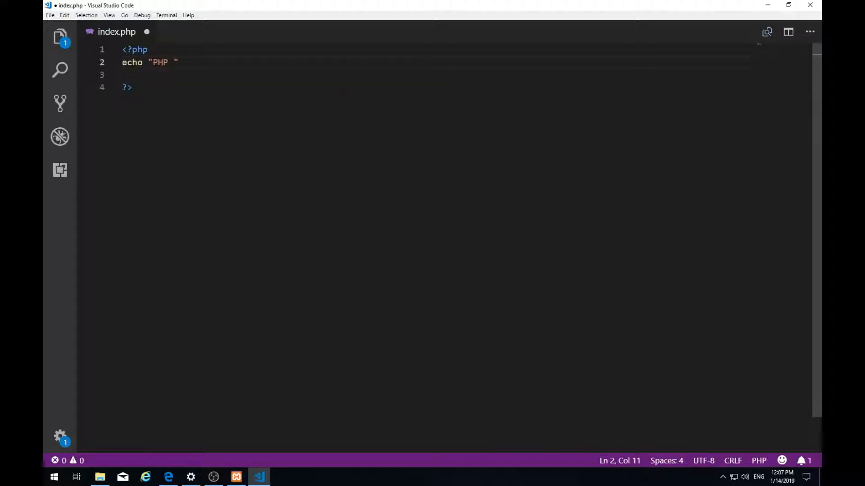
{"action": "type", "text": "& Apache wo"}
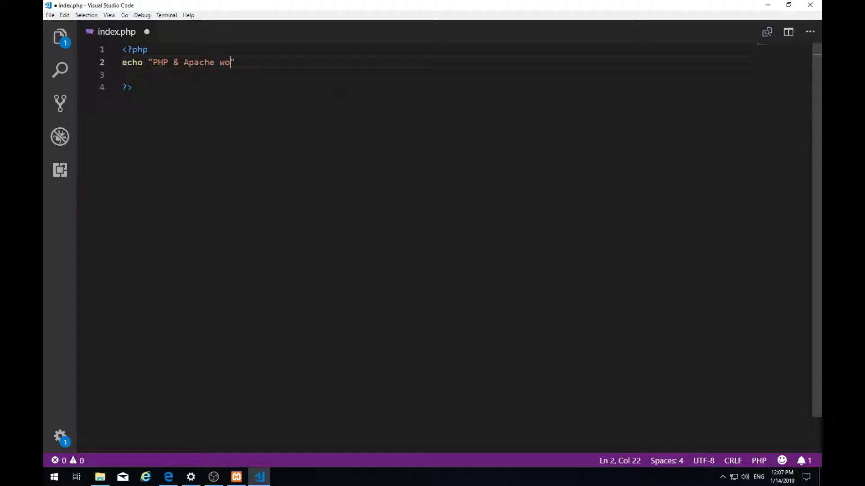
{"action": "type", "text": "rk !\";"}
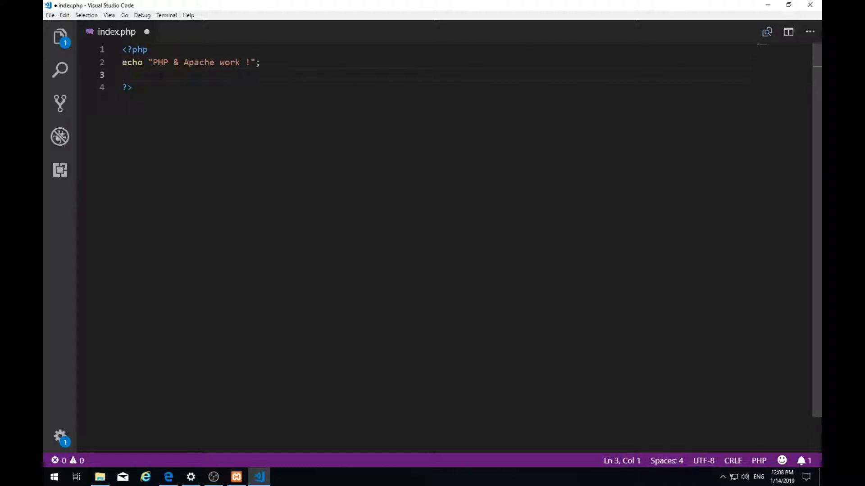
{"action": "key", "text": "Ctrl+s"}
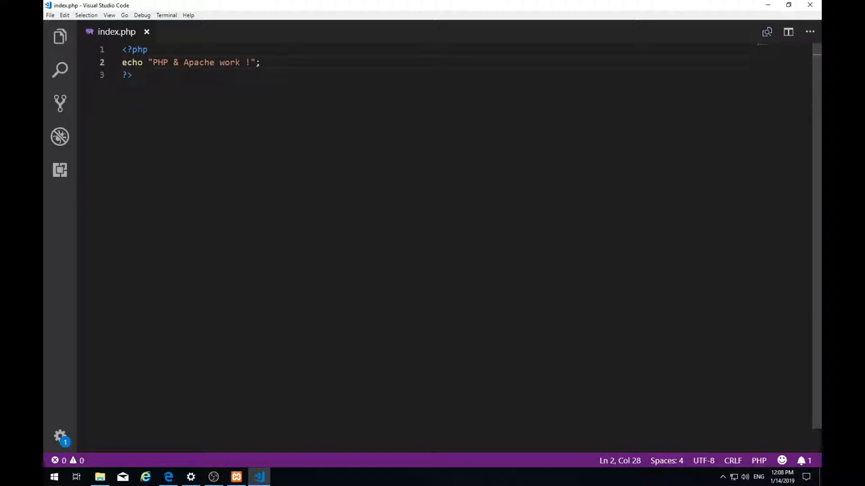
{"action": "left_click", "coordinate": [168, 478]}
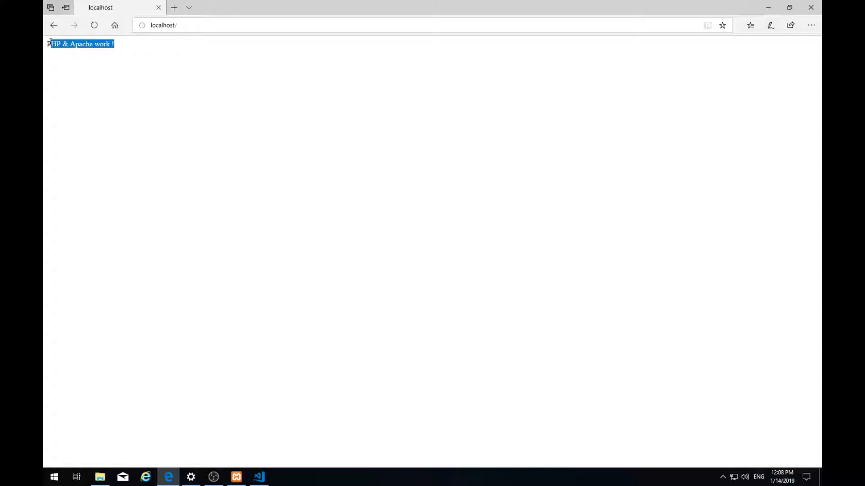
{"action": "mouse_move", "coordinate": [131, 109]}
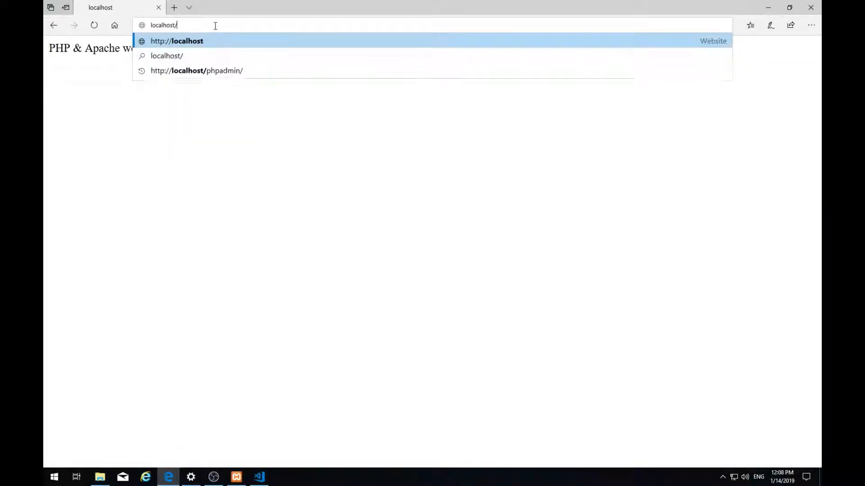
Load localhost/phpmyadmin, highlight the MySQL server error, and return to XAMPP Control Panel
{"action": "type", "text": "phpmyadmin/index.php?lang=en"}
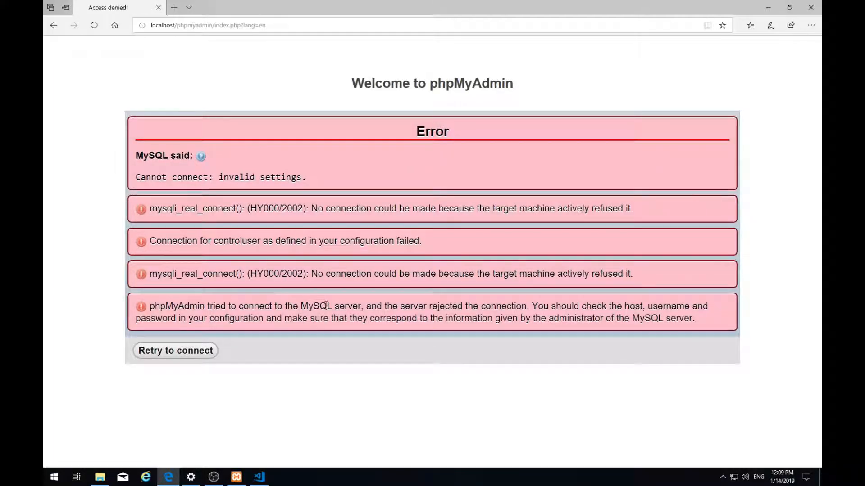
{"action": "left_click_drag", "start_coordinate": [294, 306], "coordinate": [349, 306]}
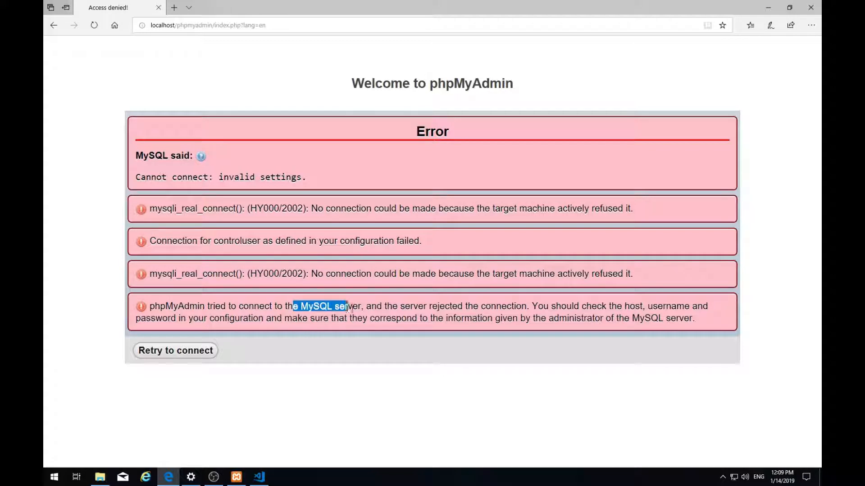
{"action": "left_click", "coordinate": [235, 474]}
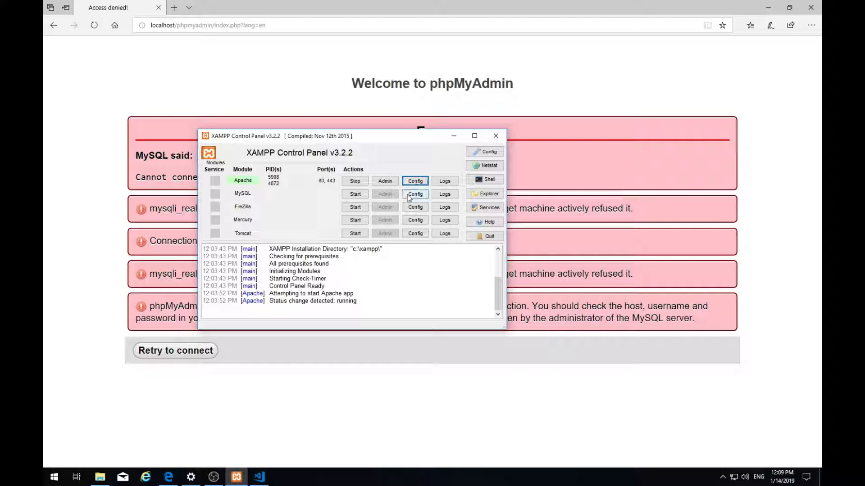
Start MySQL on port 3306 in XAMPP and allow it through the Windows firewall
{"action": "left_click", "coordinate": [355, 193]}
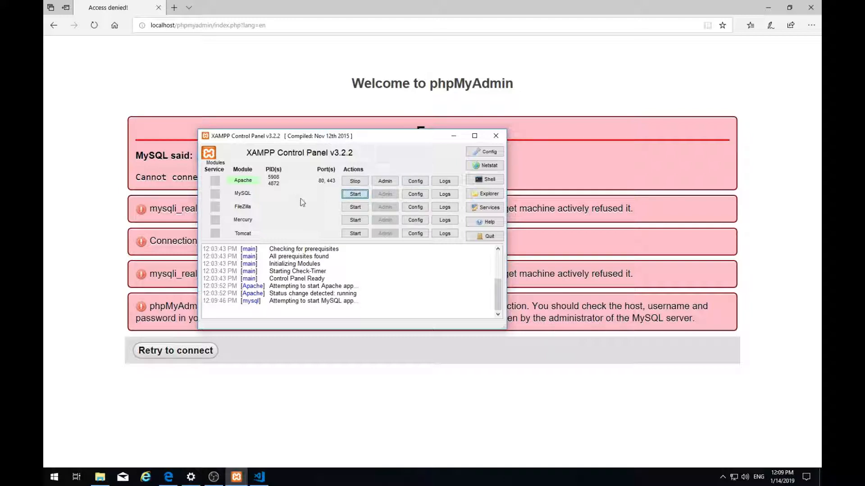
{"action": "left_click", "coordinate": [355, 194]}
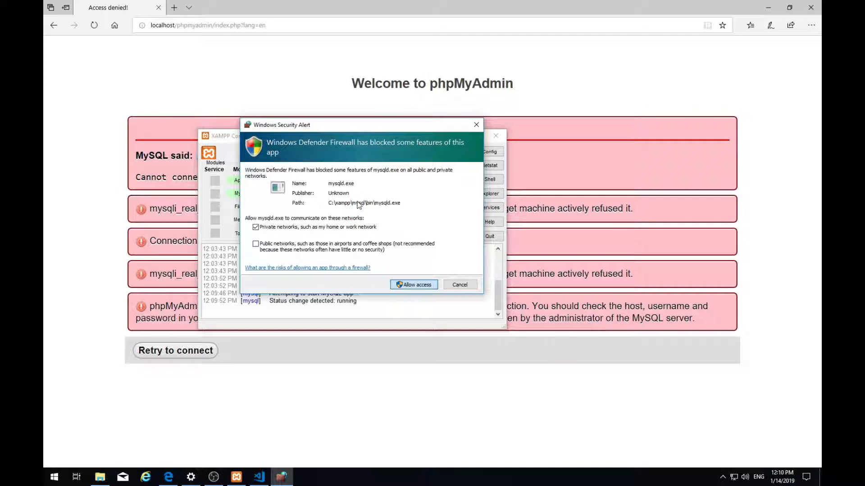
{"action": "mouse_move", "coordinate": [326, 135]}
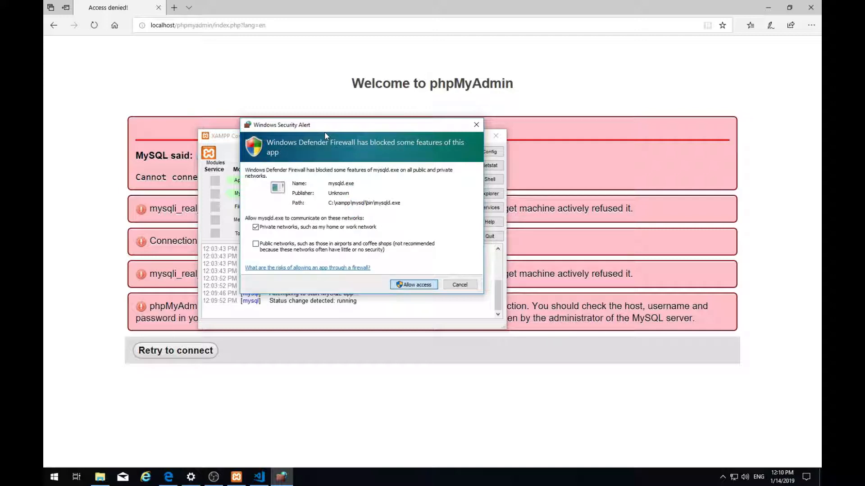
{"action": "left_click", "coordinate": [414, 285]}
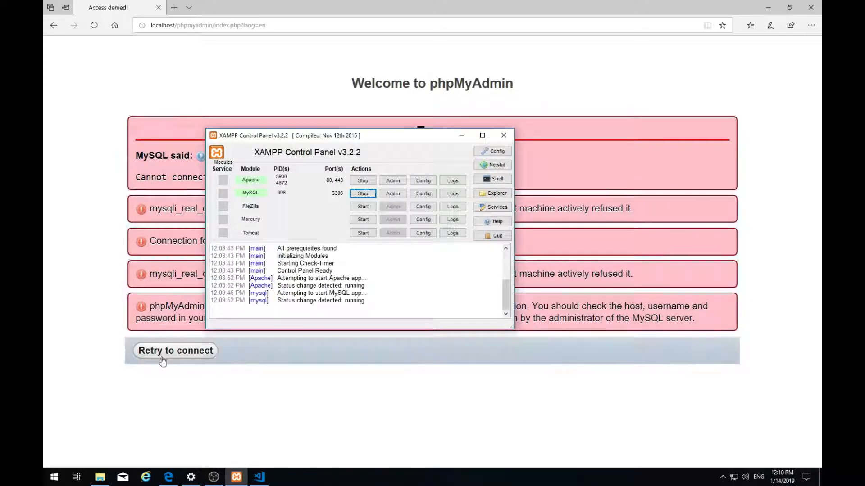
Retry the phpMyAdmin connection and show the Databases page listing the five databases
{"action": "left_click", "coordinate": [175, 350]}
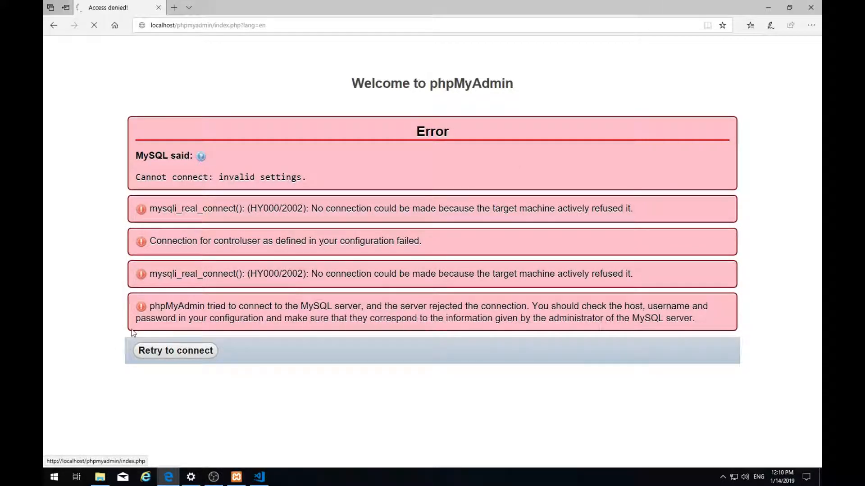
{"action": "left_click", "coordinate": [175, 351]}
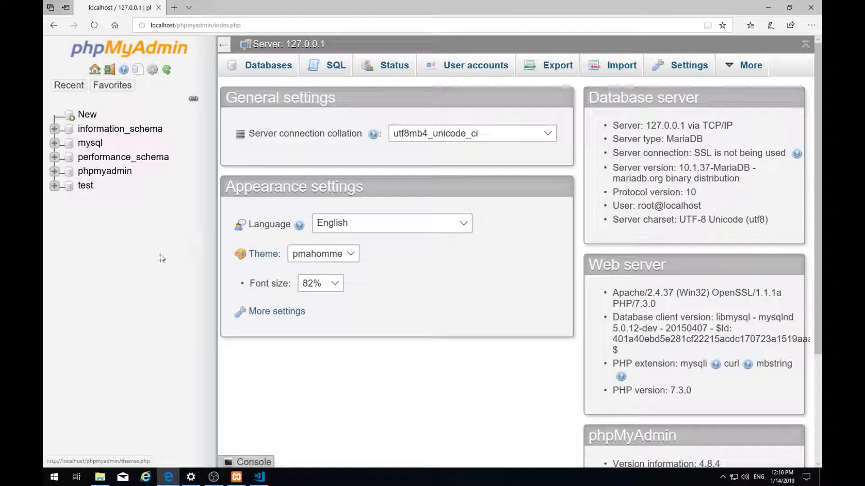
{"action": "mouse_move", "coordinate": [196, 240]}
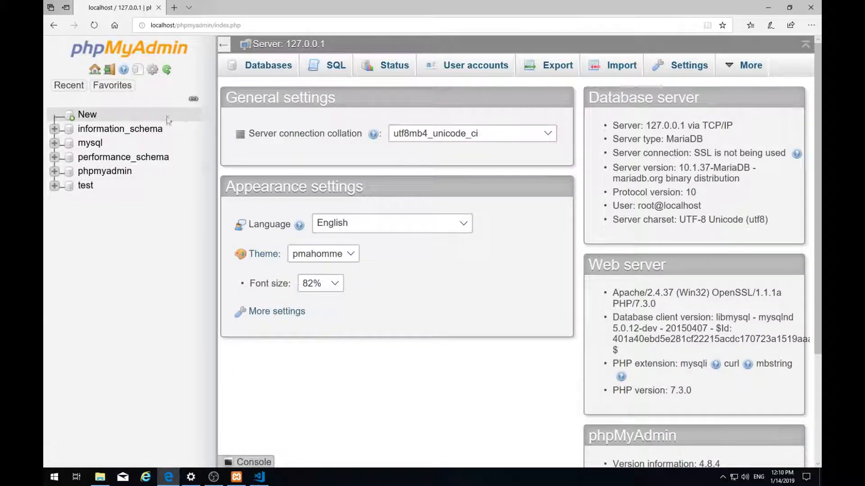
{"action": "mouse_move", "coordinate": [86, 148]}
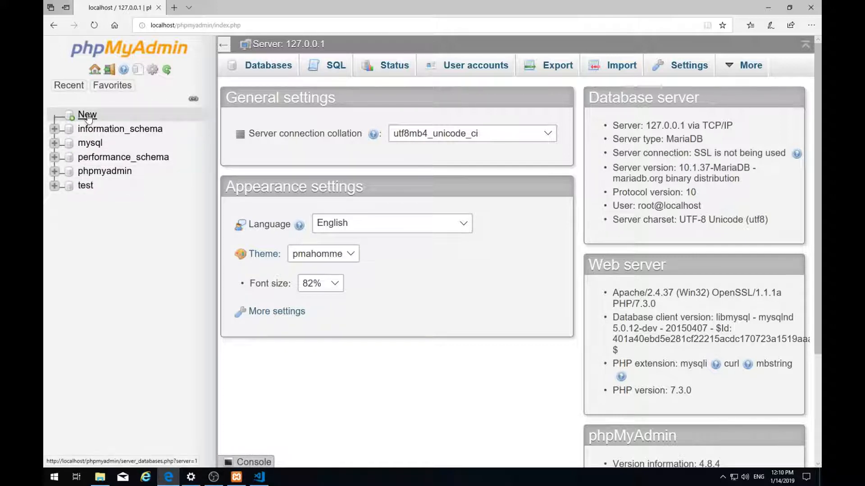
{"action": "left_click", "coordinate": [87, 114]}
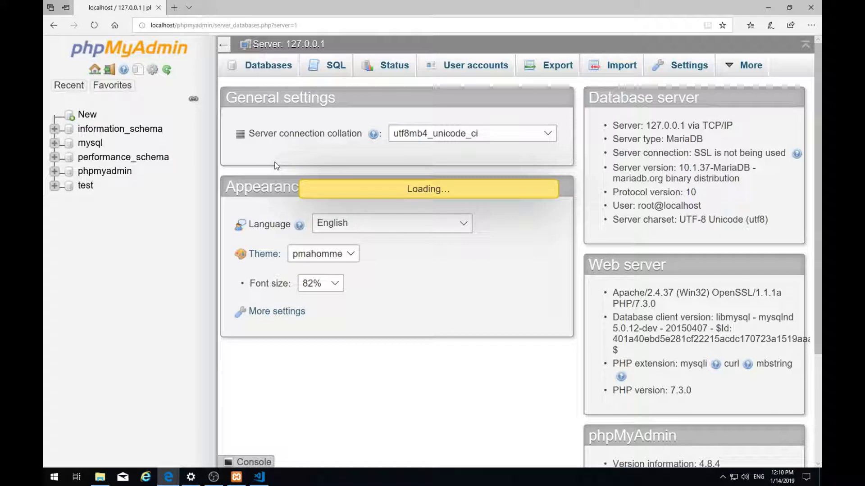
{"action": "left_click", "coordinate": [268, 65]}
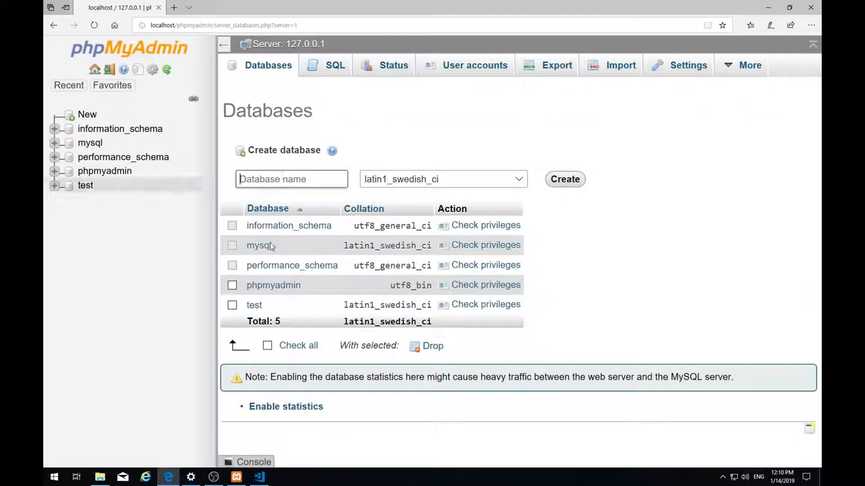
{"action": "mouse_move", "coordinate": [317, 162]}
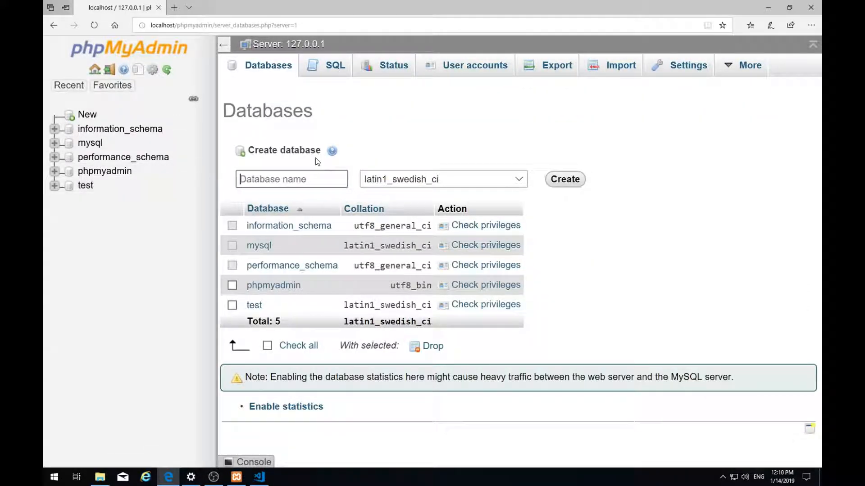
{"action": "mouse_move", "coordinate": [285, 130]}
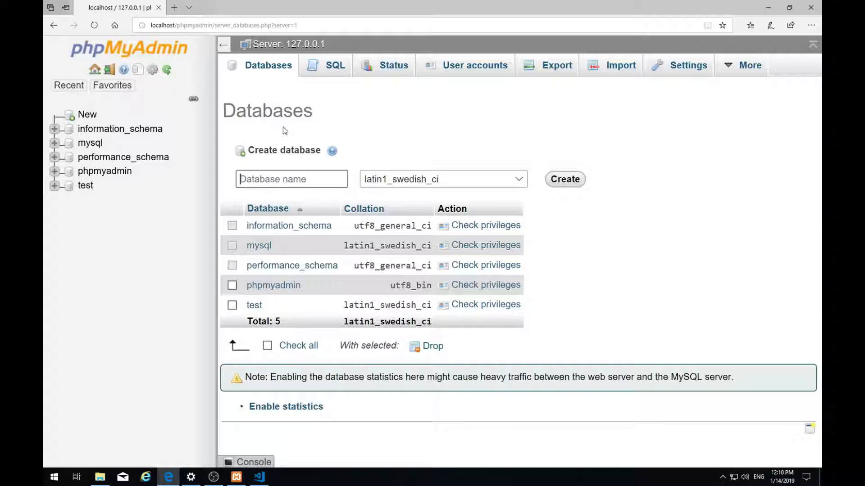
{"action": "left_click", "coordinate": [236, 478]}
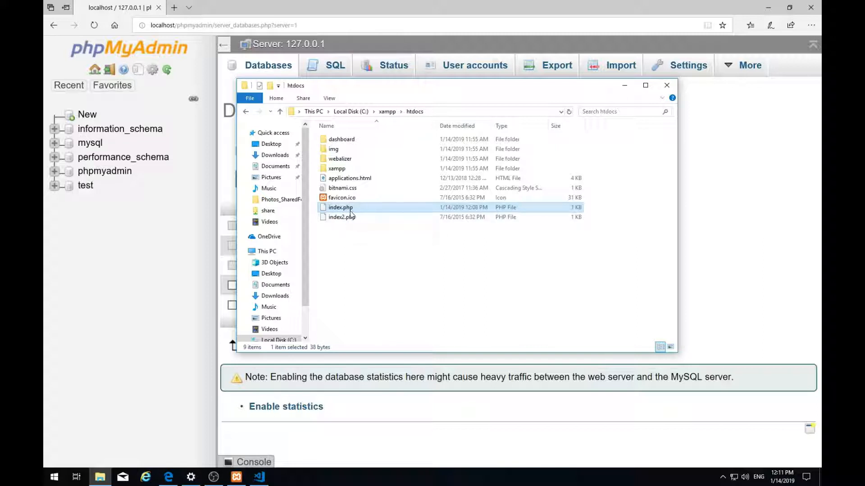
{"action": "mouse_move", "coordinate": [350, 209]}
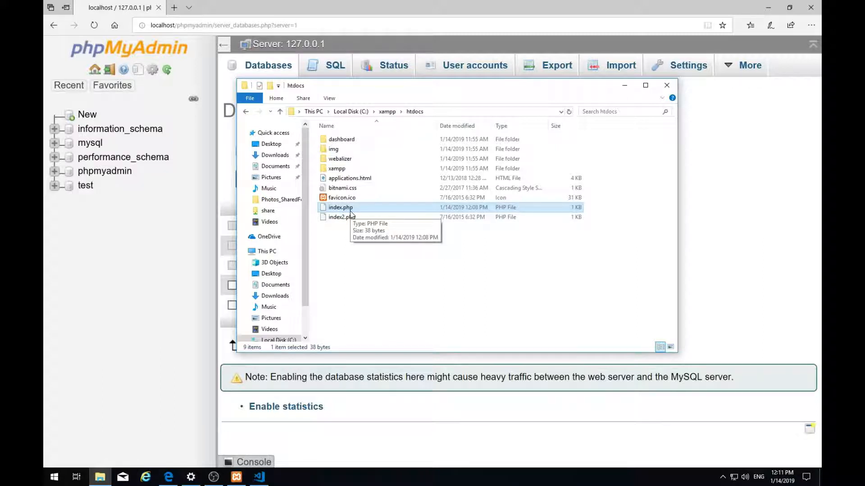
{"action": "mouse_move", "coordinate": [364, 211]}
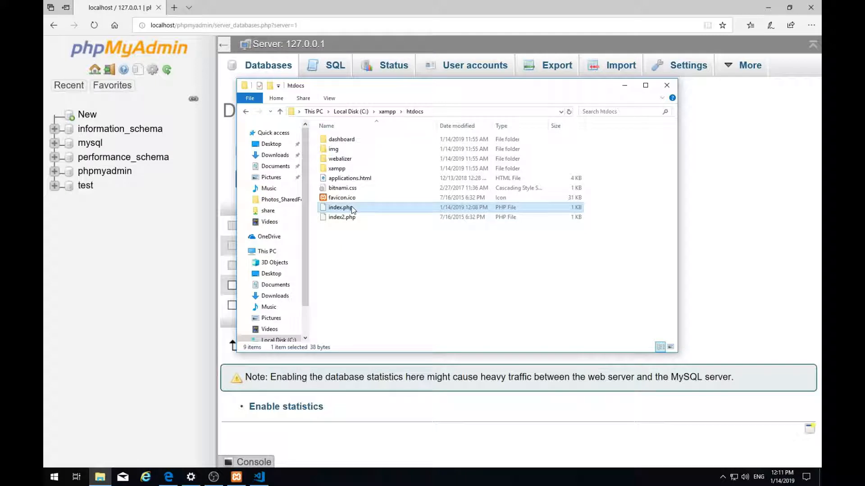
{"action": "mouse_move", "coordinate": [365, 208]}
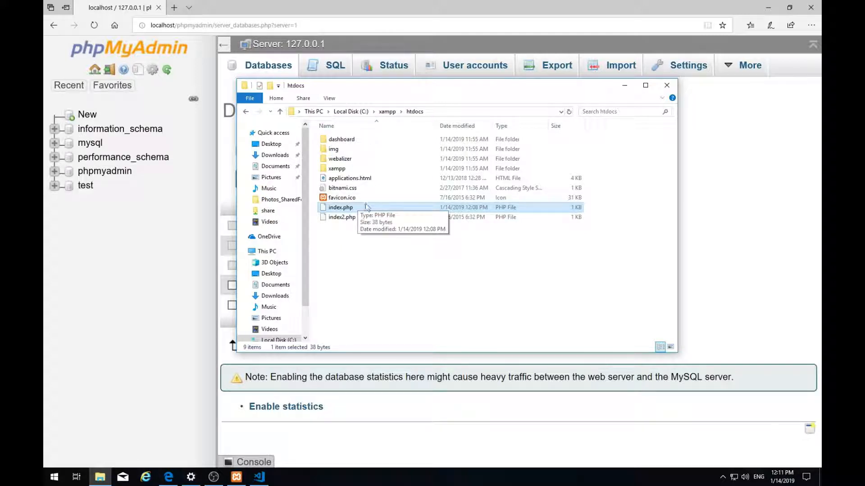
{"action": "mouse_move", "coordinate": [371, 212]}
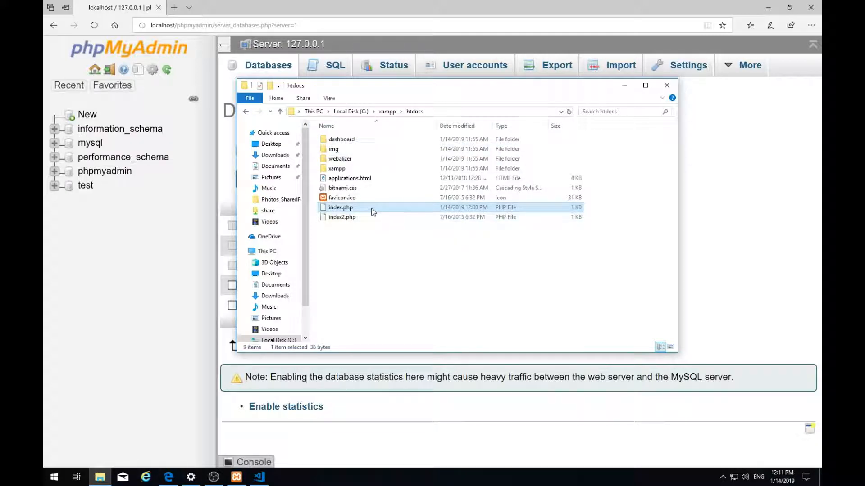
{"action": "mouse_move", "coordinate": [371, 209]}
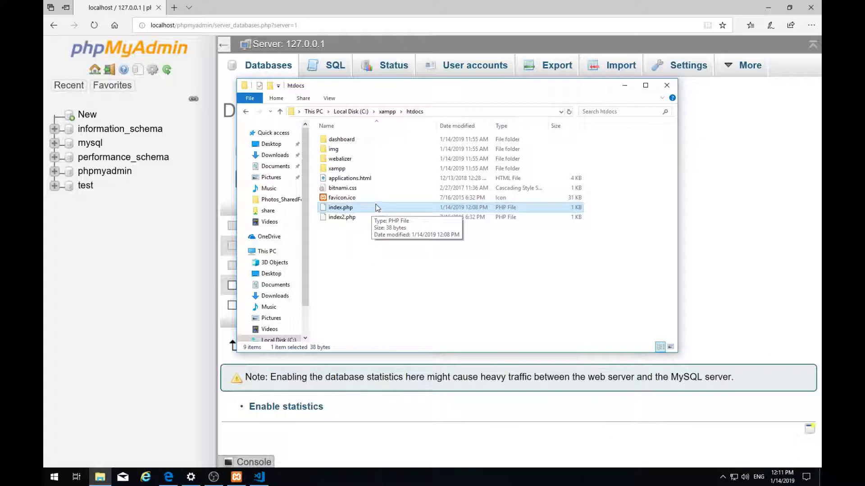
{"action": "mouse_move", "coordinate": [406, 234]}
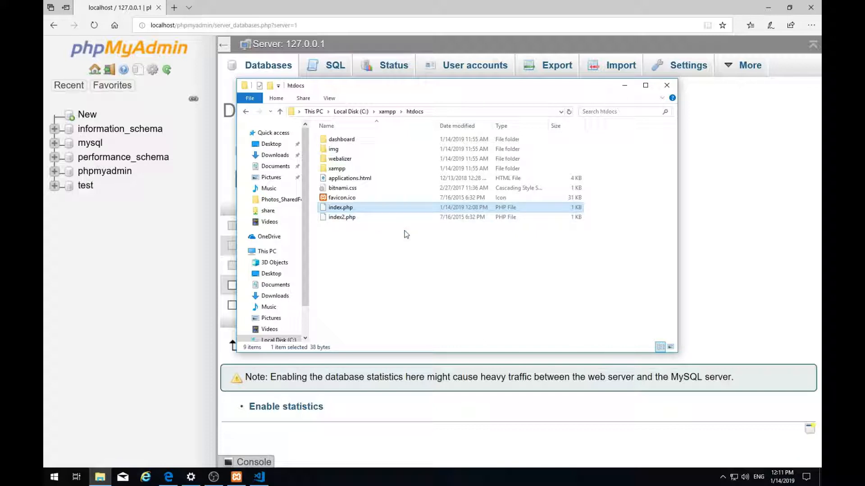